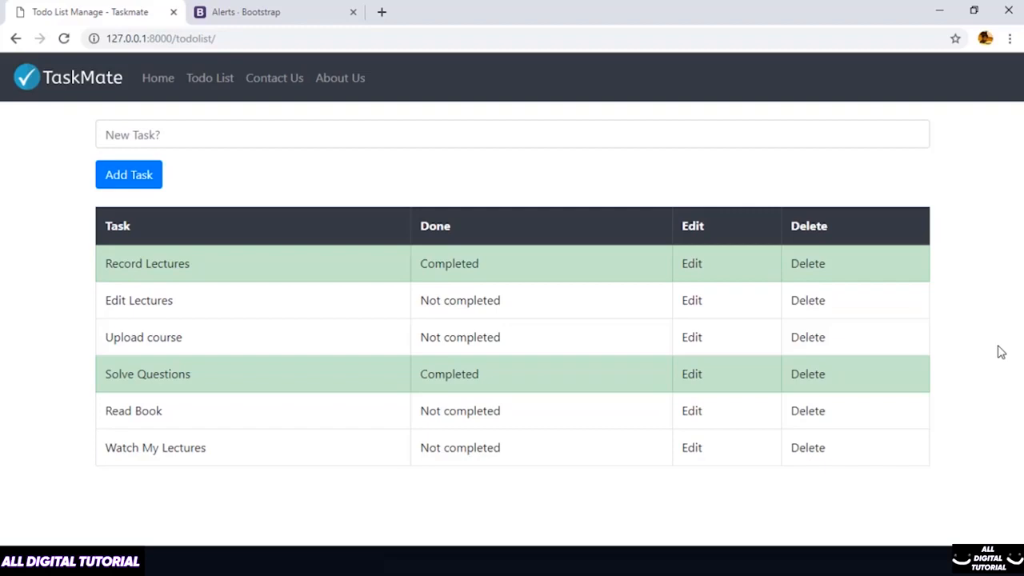
mouse_move(657, 426)
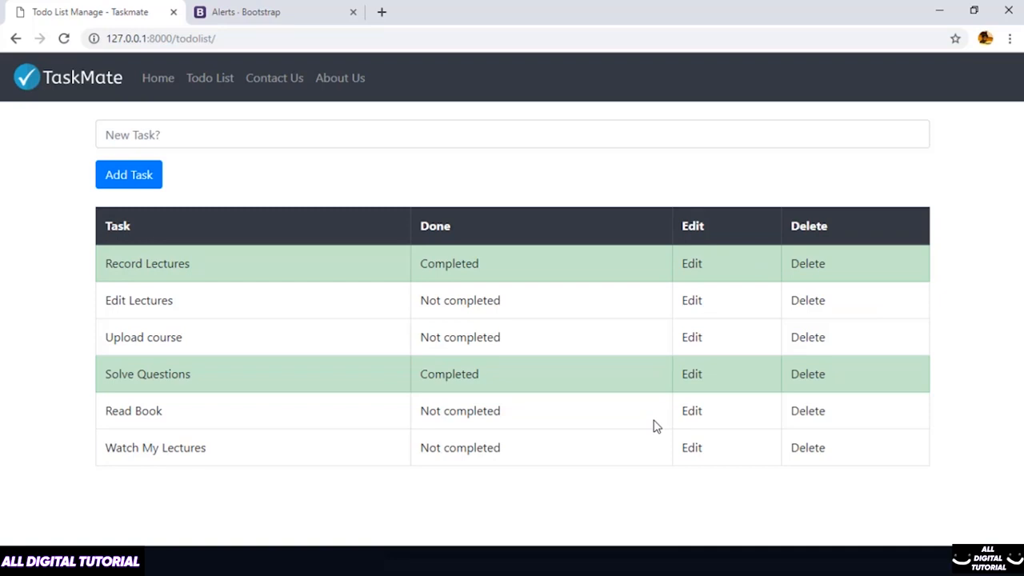
mouse_move(566, 231)
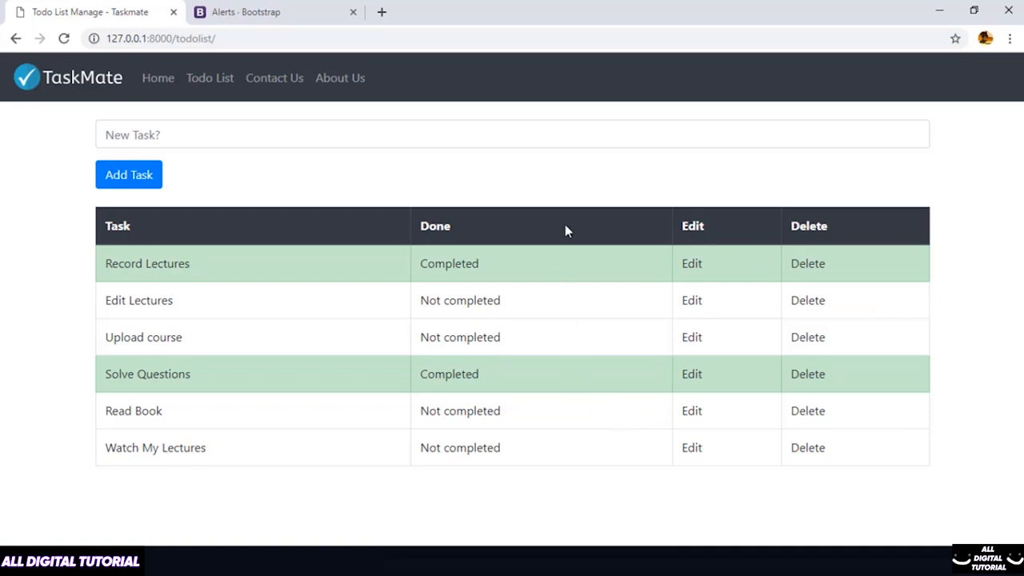
mouse_move(340, 131)
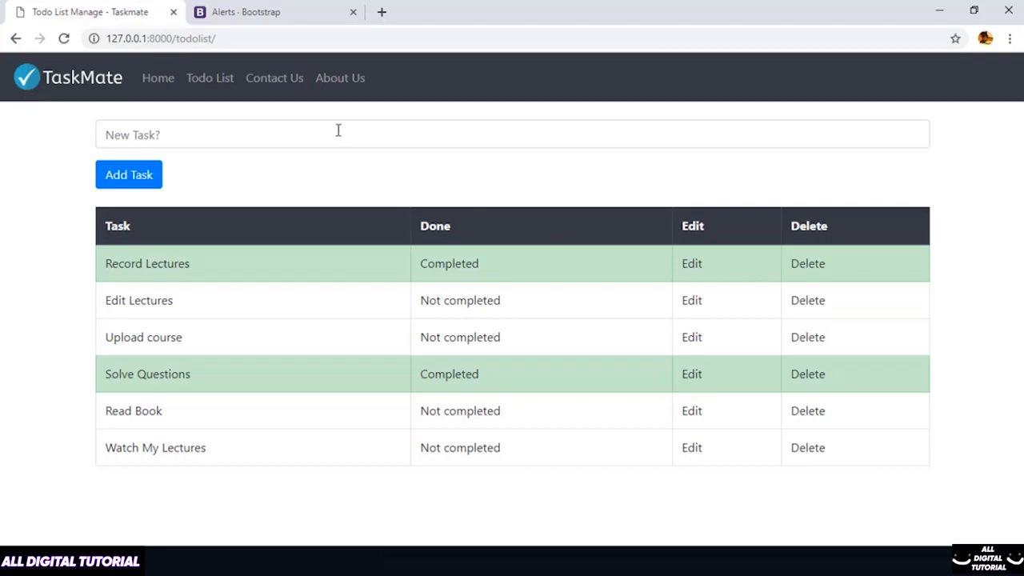
Switch to the Bootstrap Alerts documentation and scroll to the example alerts.
click(264, 11)
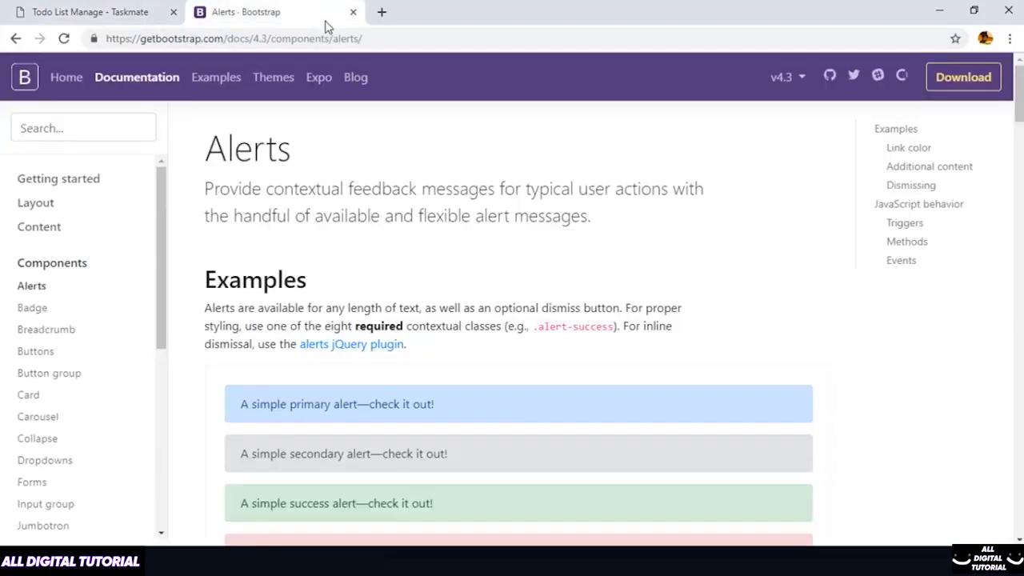
scroll(down, 3)
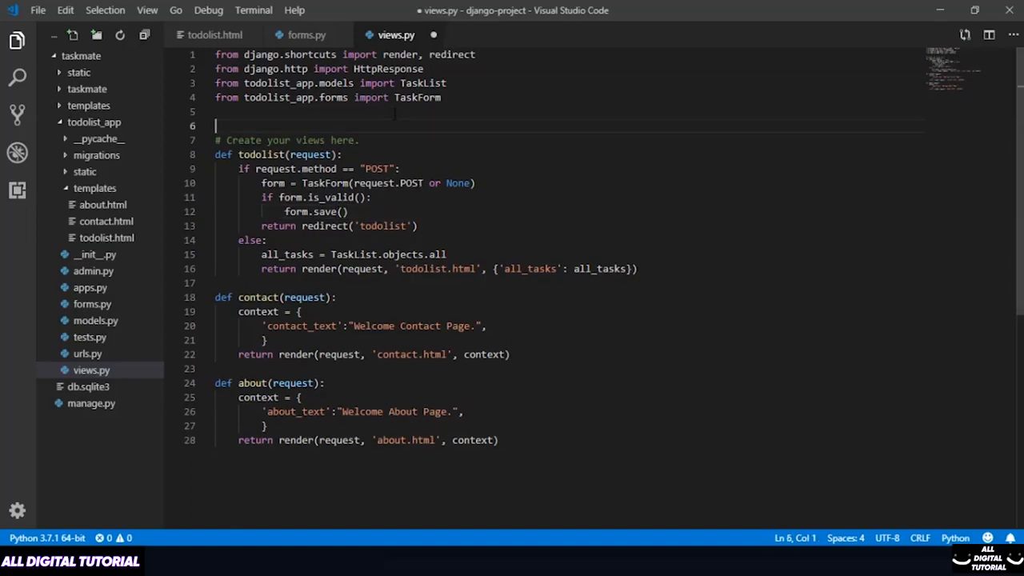
Add the import 'from django.contrib import messages' to views.py.
text(from)
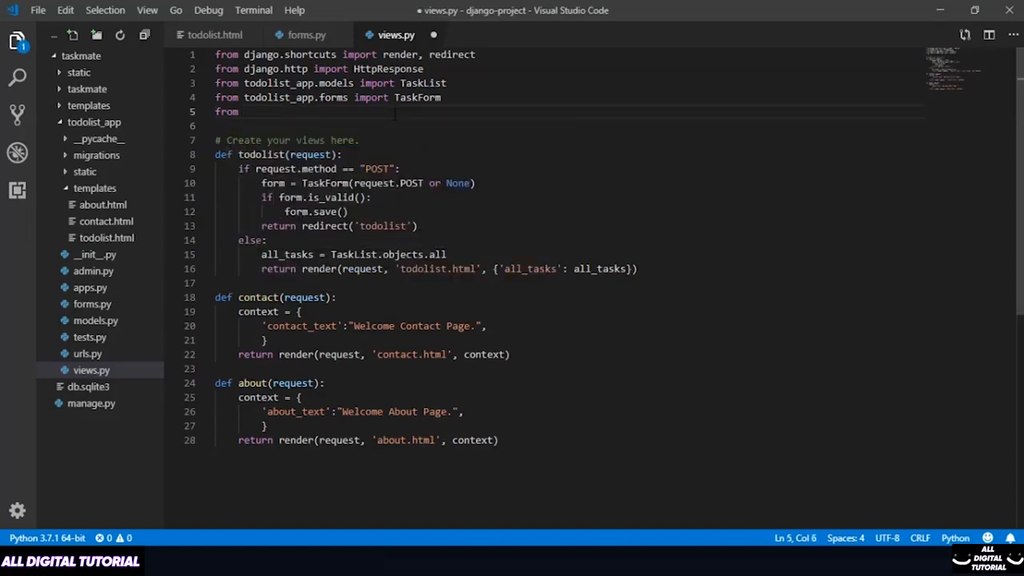
text(django.contrib import messages)
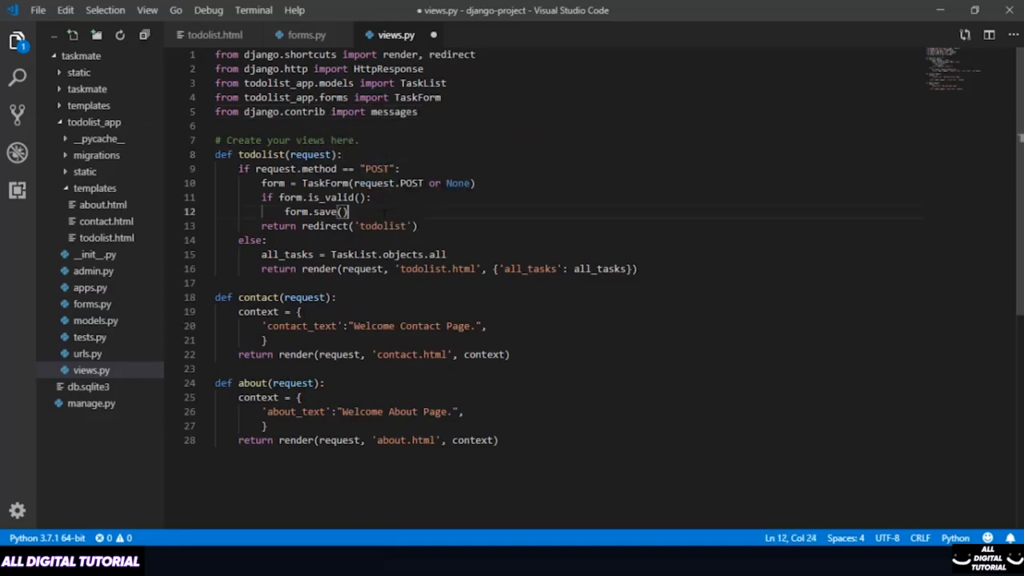
text(messages.su)
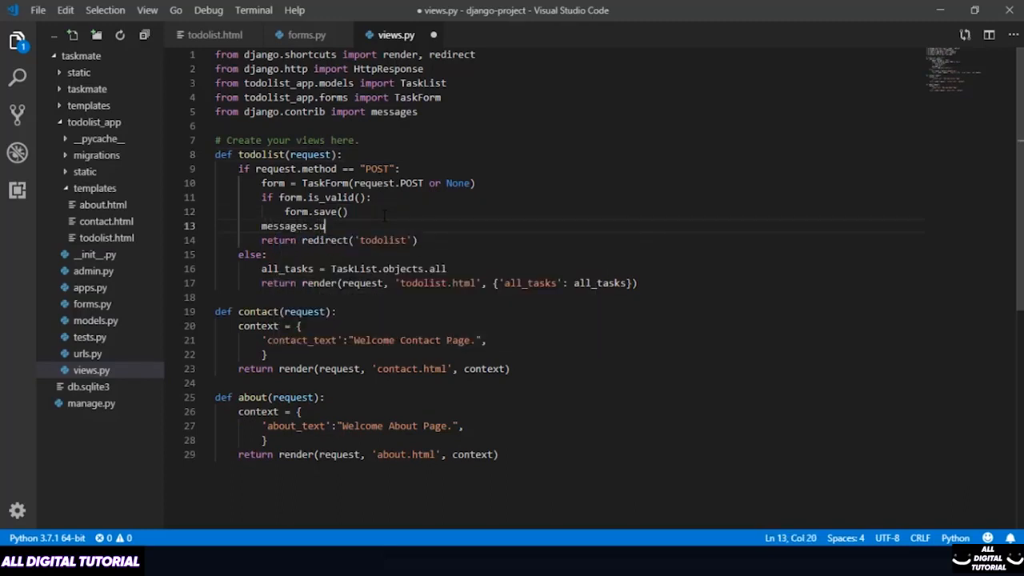
Add messages.success(request,("New Task Added!")) after form.save() and save the file.
text(ccess())
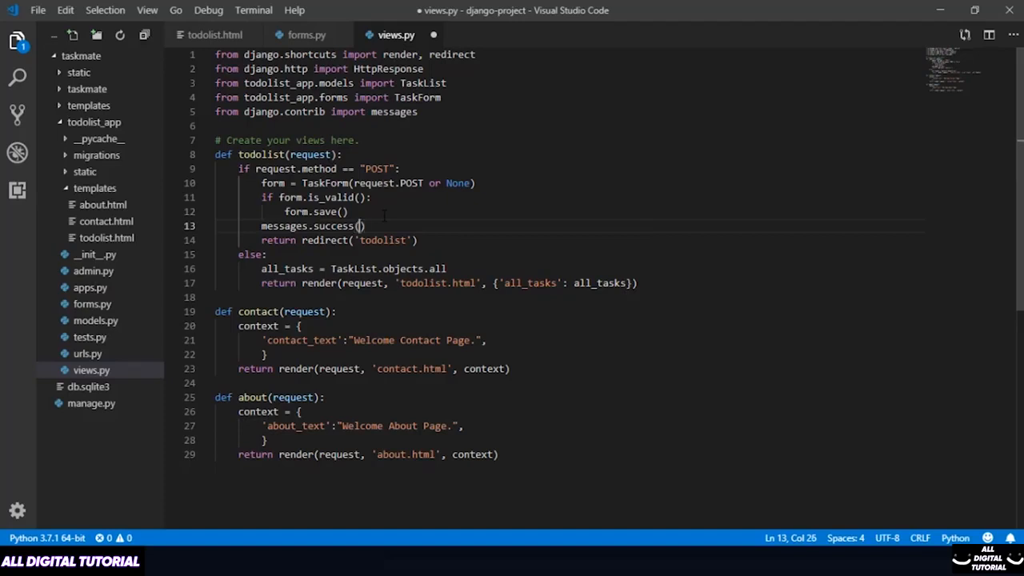
text(request)
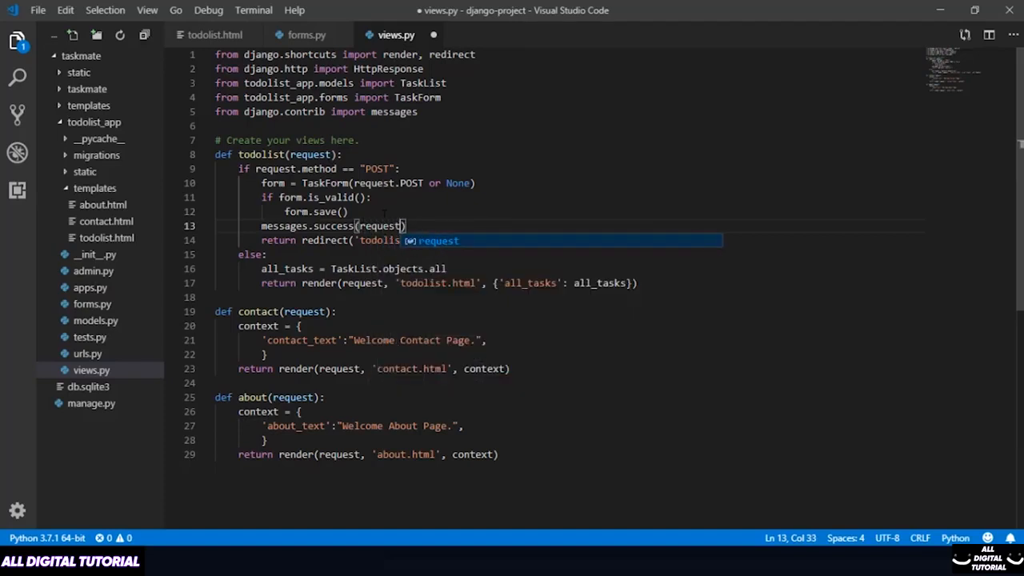
text(,(""))
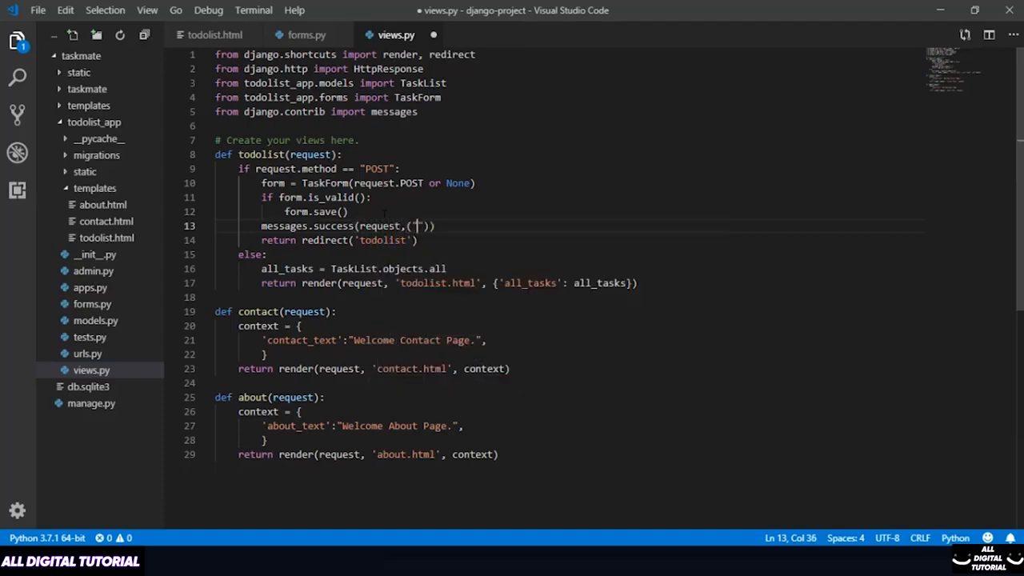
text(New Task Added)
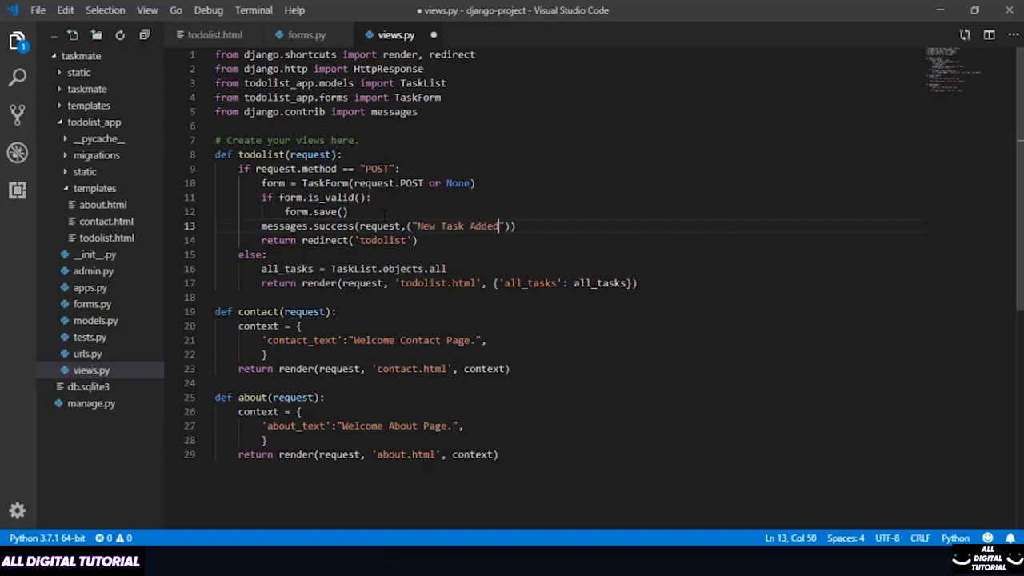
text(!)
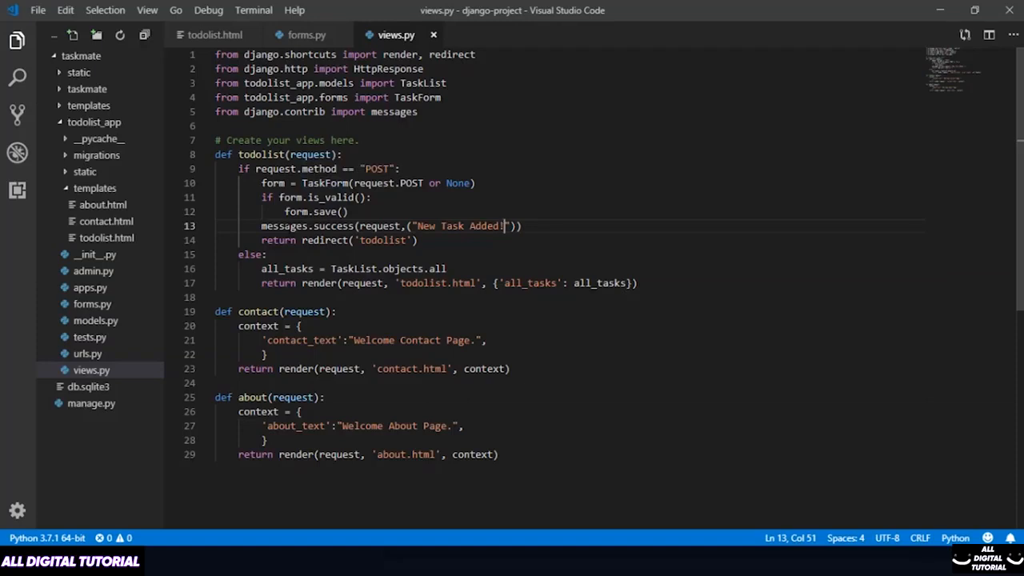
double_click(282, 226)
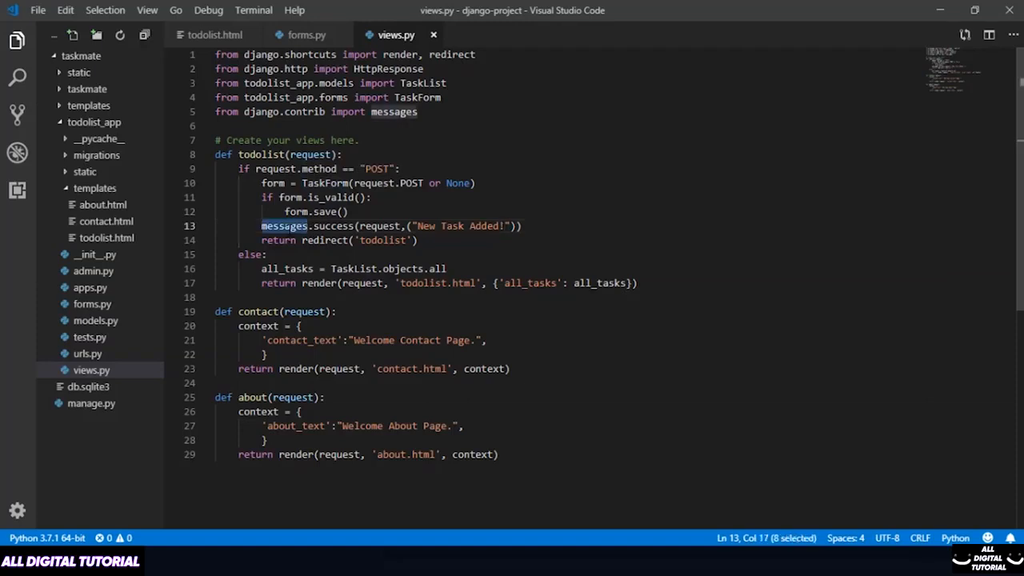
click(211, 35)
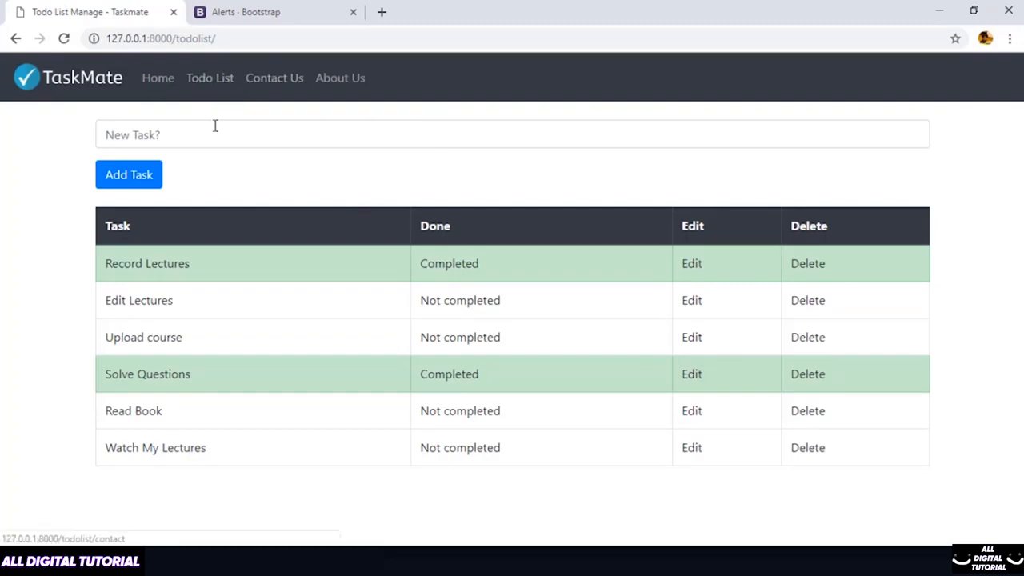
mouse_move(133, 110)
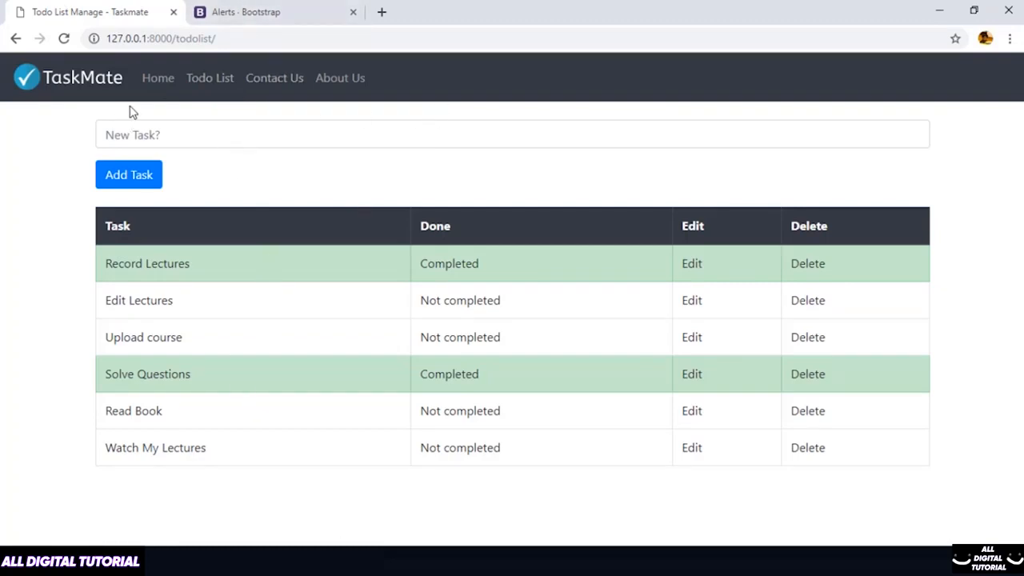
click(264, 13)
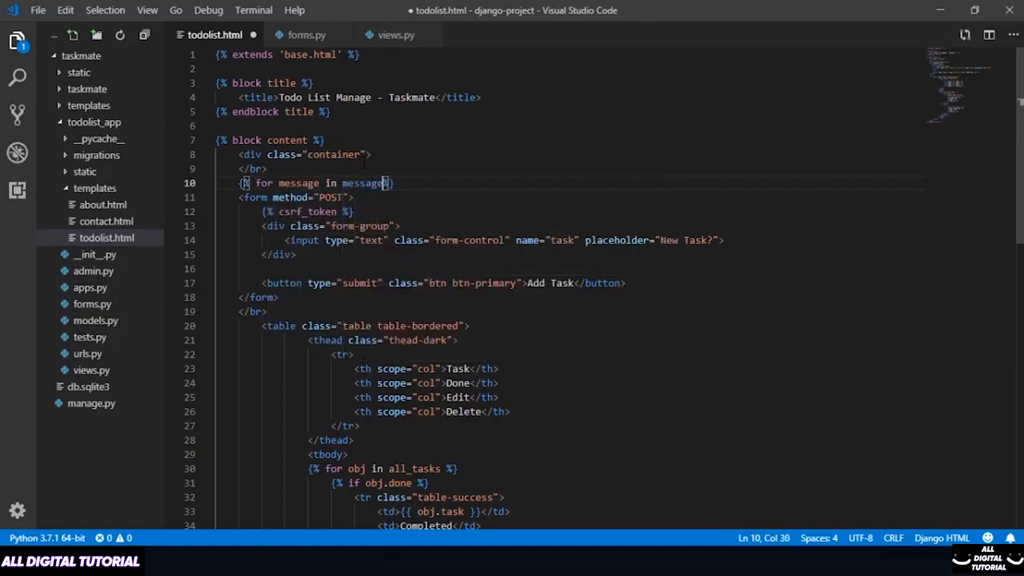
Close the messages loop with {% endfor %} and output {{ message }} inside it.
key(Enter)
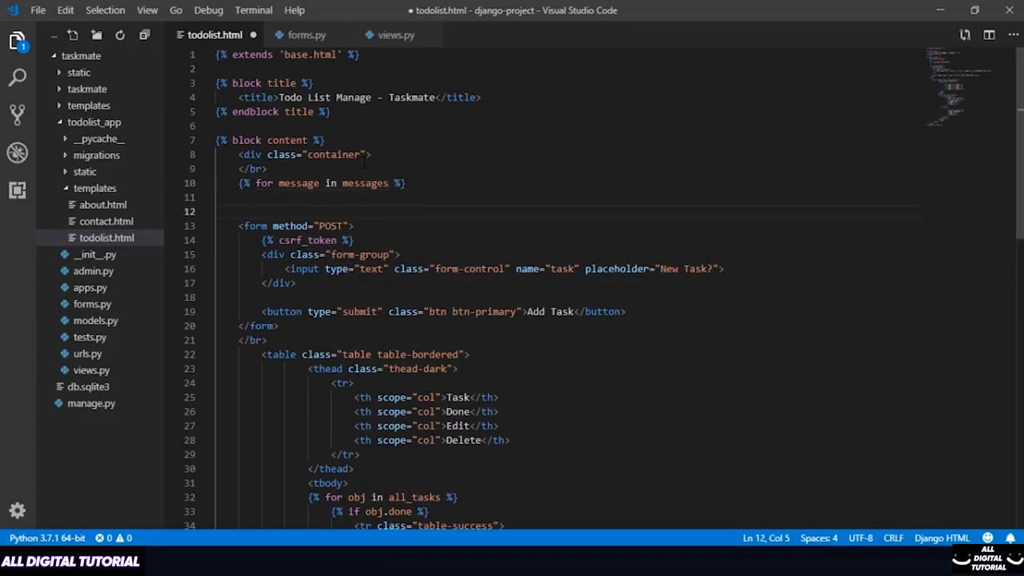
text({% endfor %)
click(570, 197)
text({{)
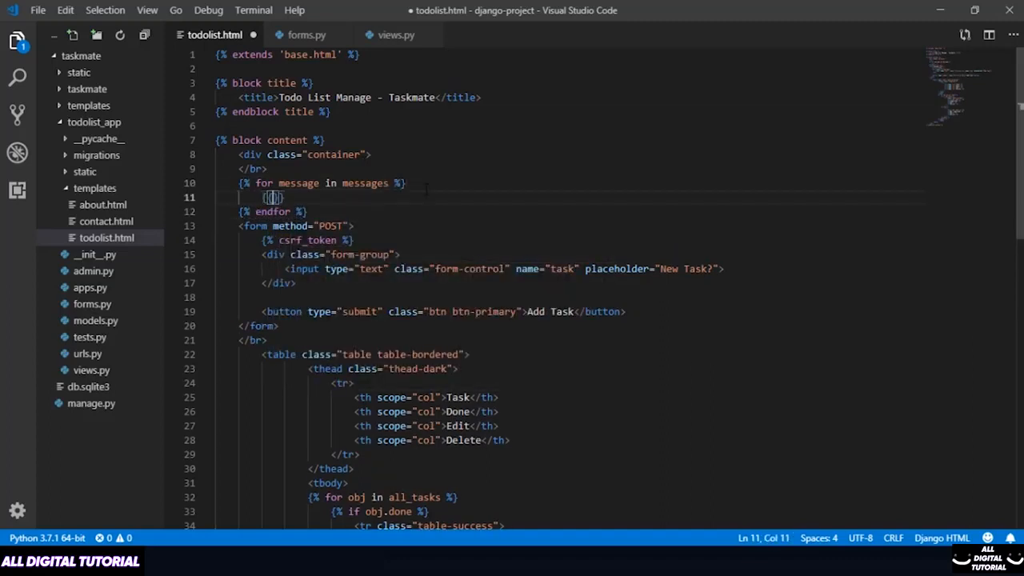
text(message)
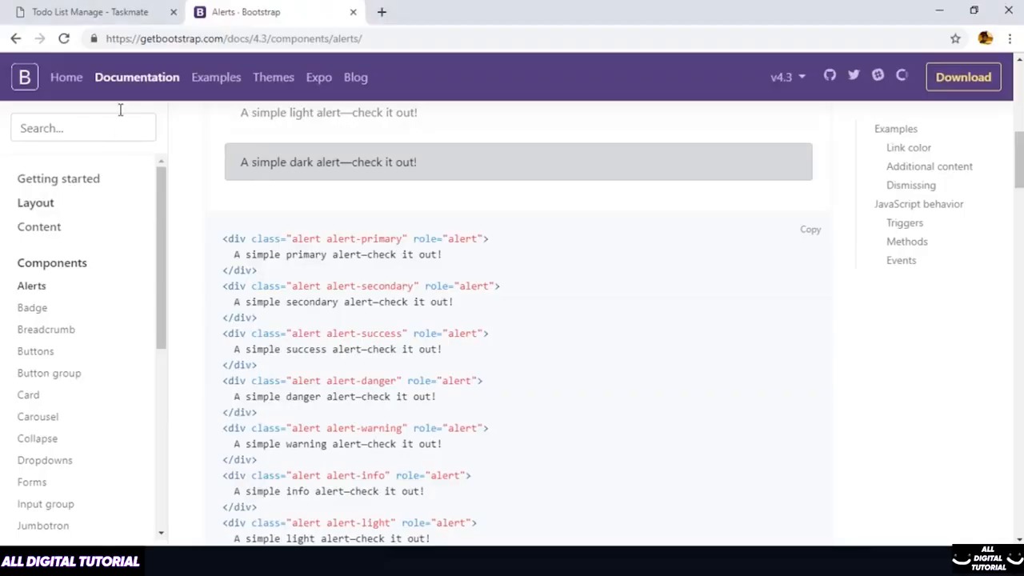
Submit a new task on the TaskMate todo page to trigger the 'New Task Added!' message.
click(88, 13)
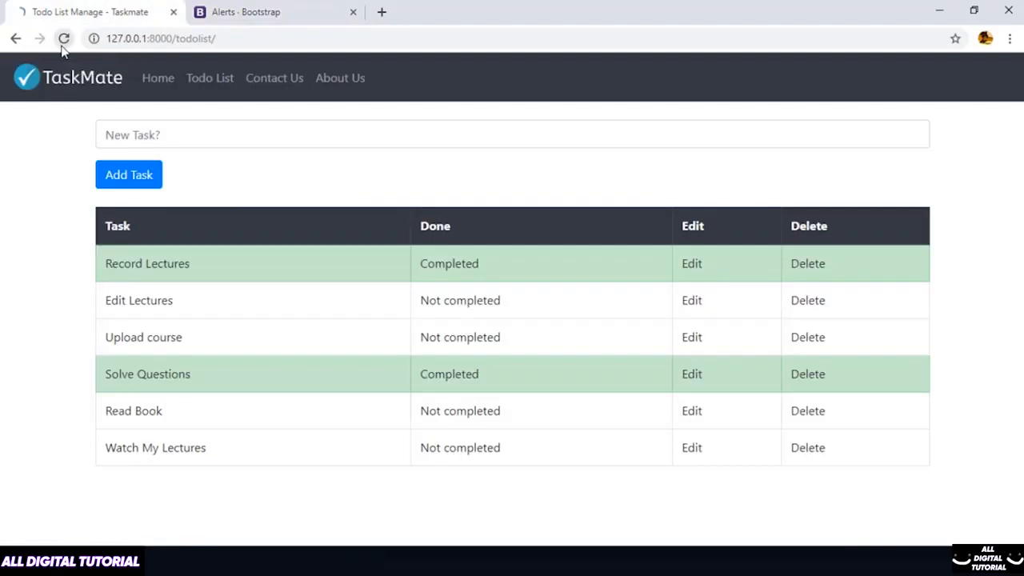
text(Edit My Lectures)
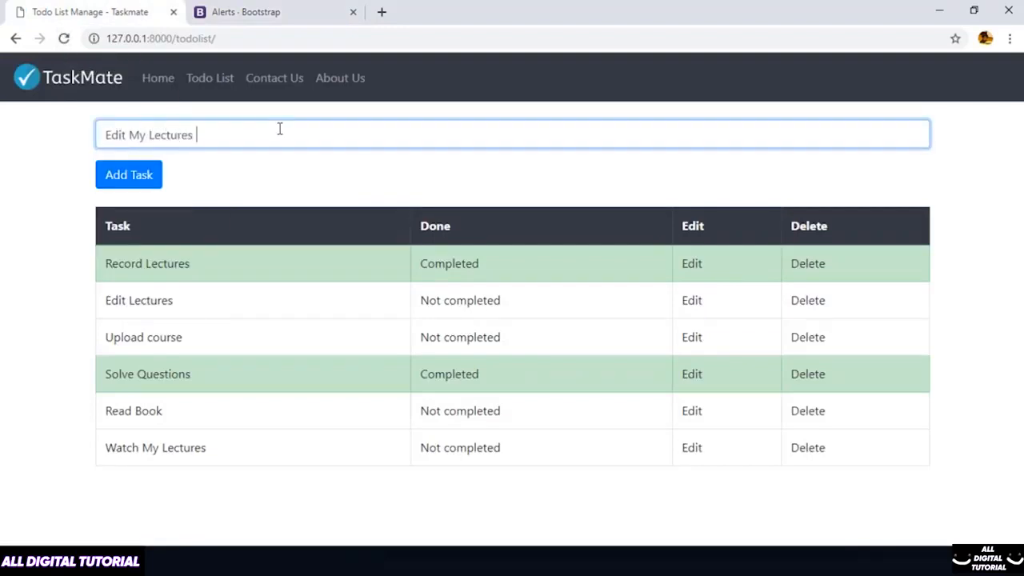
click(128, 174)
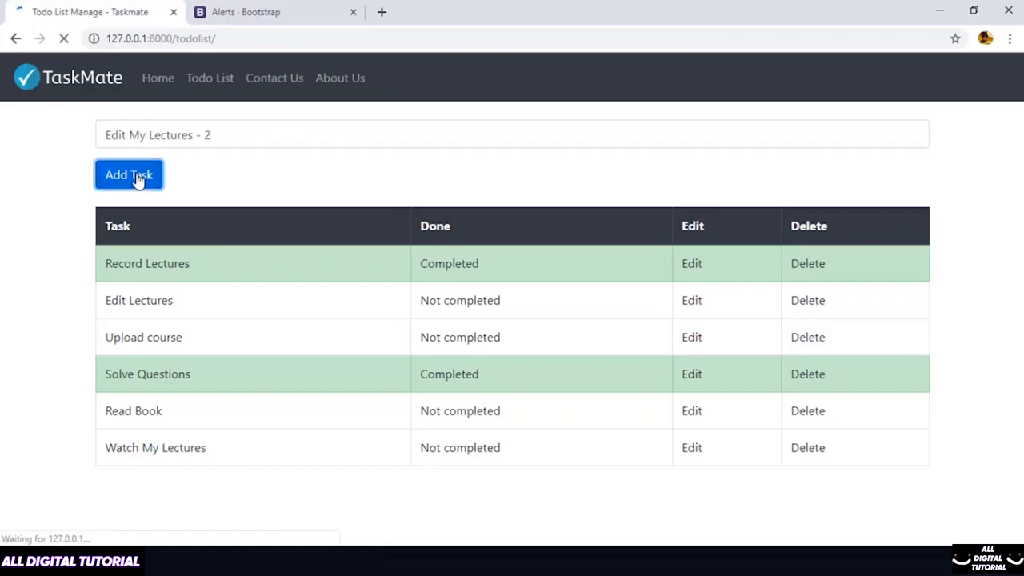
click(128, 174)
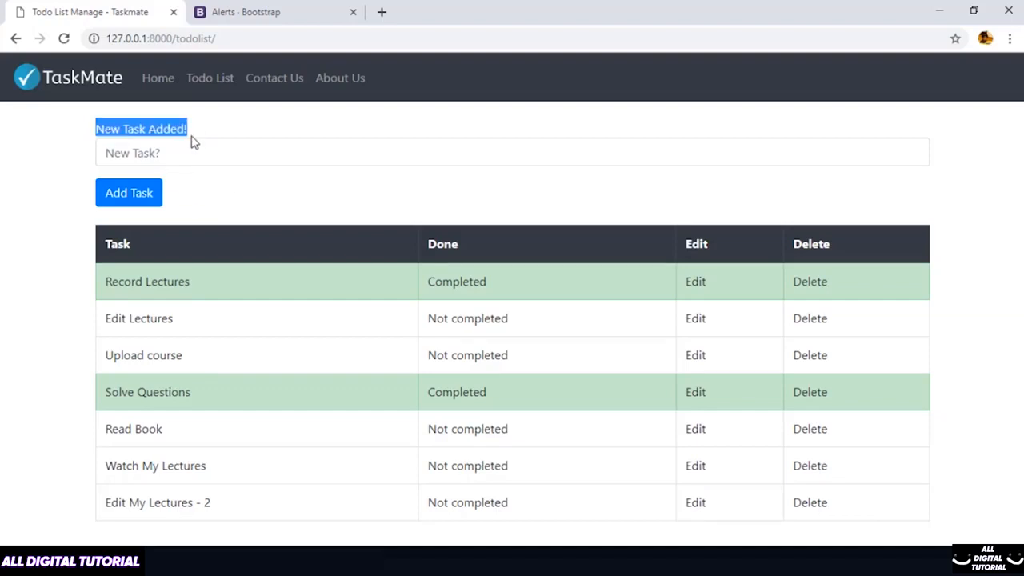
Review the Bootstrap Alerts docs' coloured example alerts and their markup.
click(255, 13)
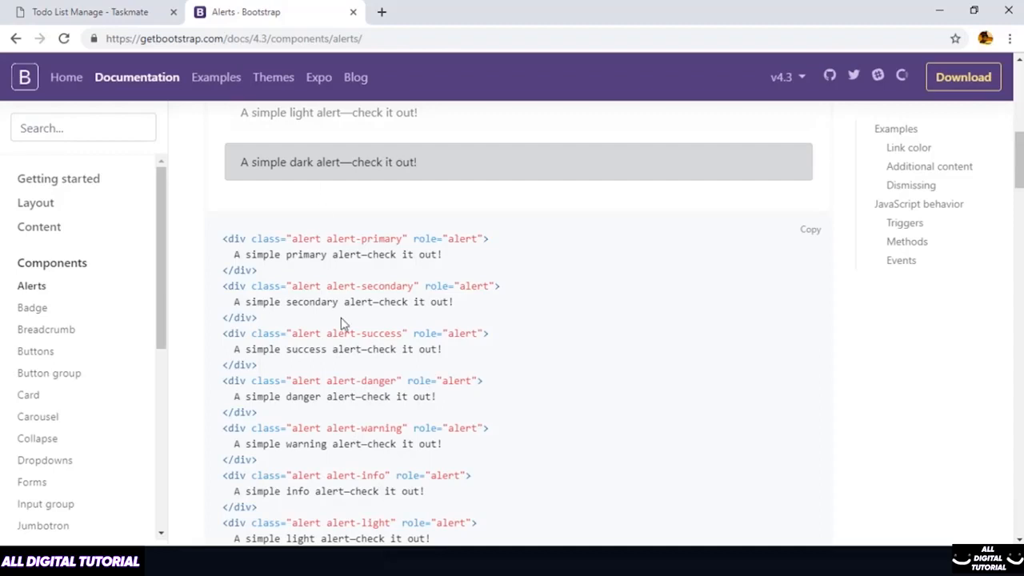
scroll(up, 3)
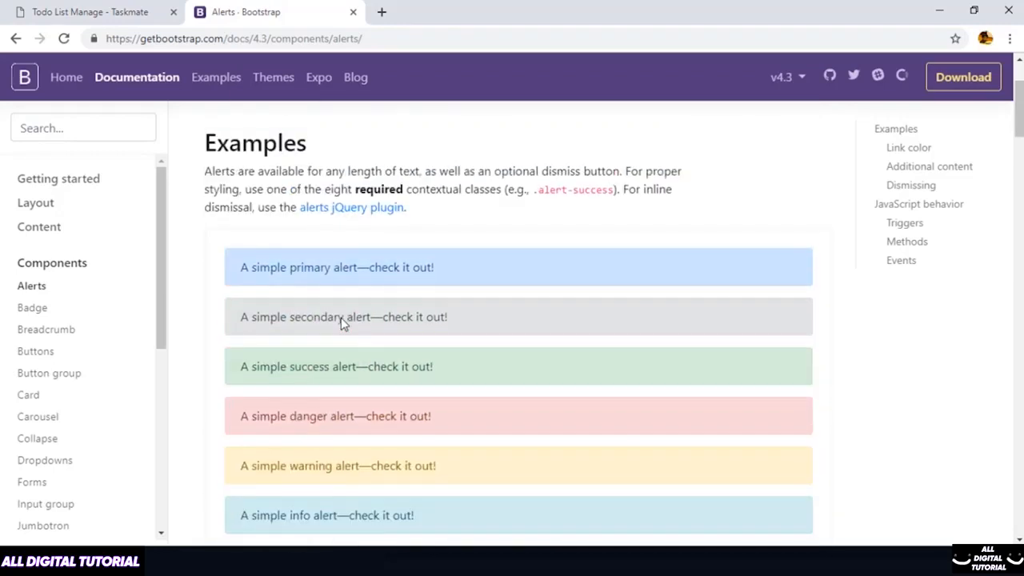
scroll(down, 3)
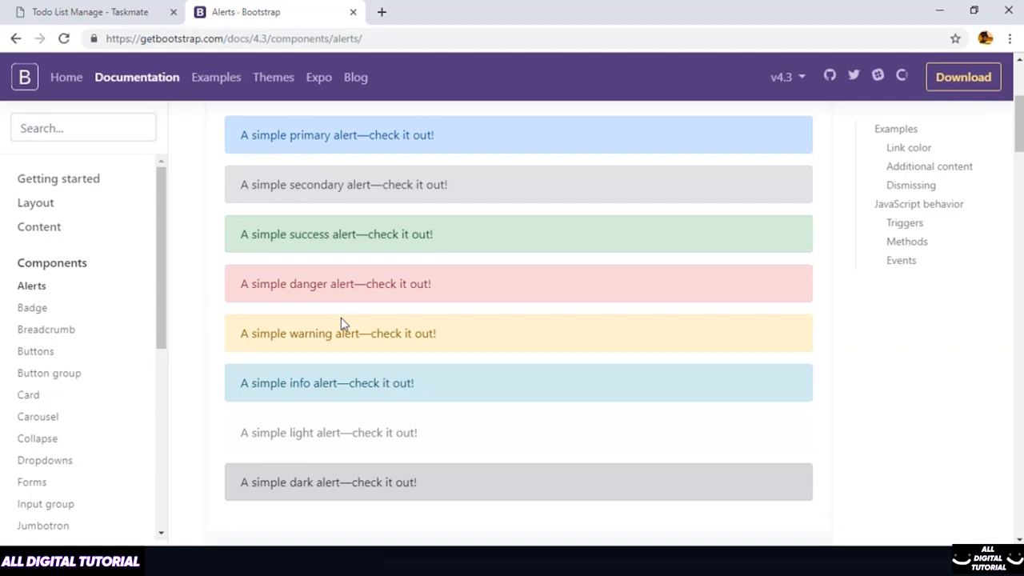
scroll(down, 3)
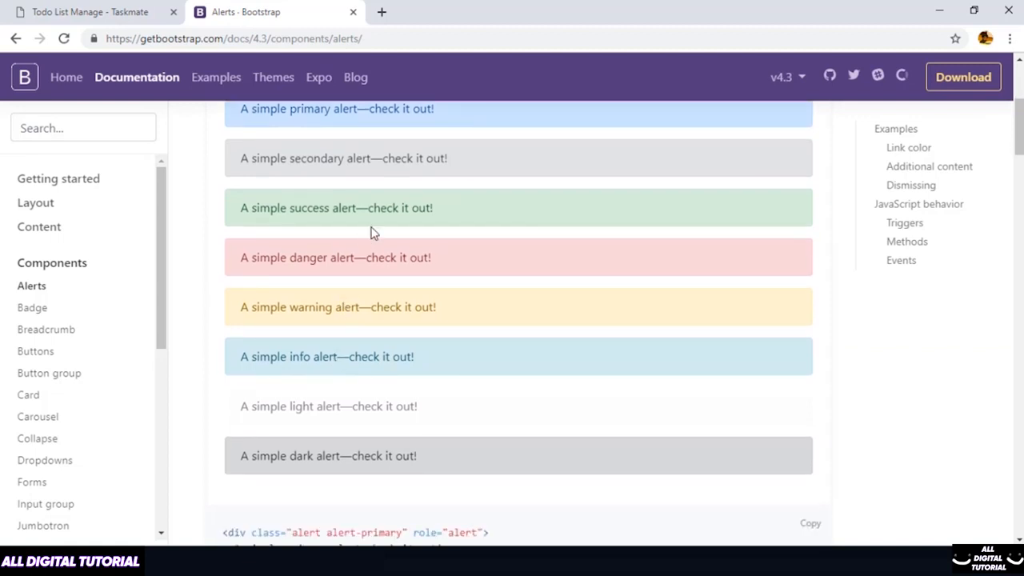
scroll(down, 3)
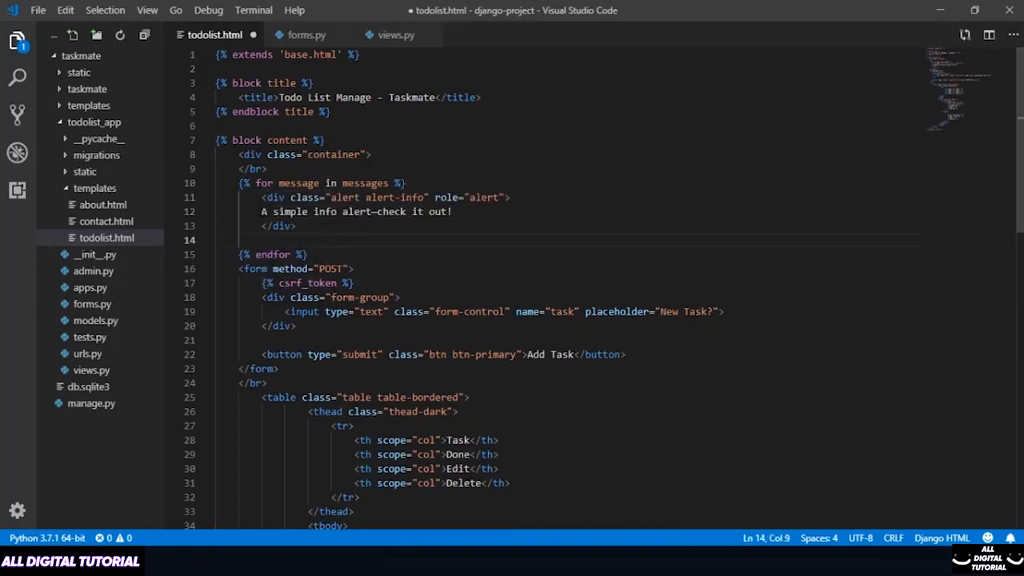
Replace the info alert's sample text with {{ message }} and save todolist.html.
text({{ message }})
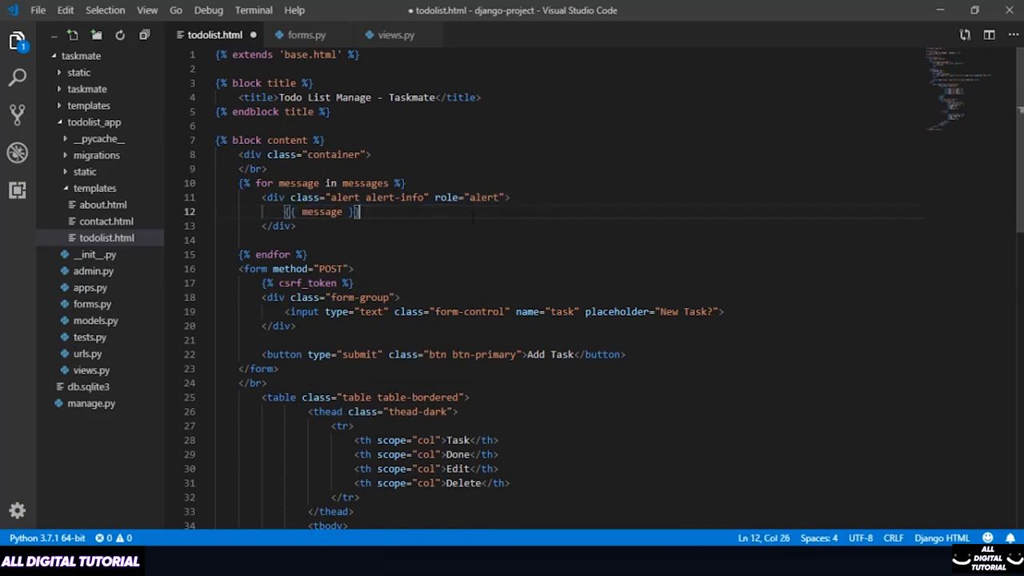
key(ctrl+s)
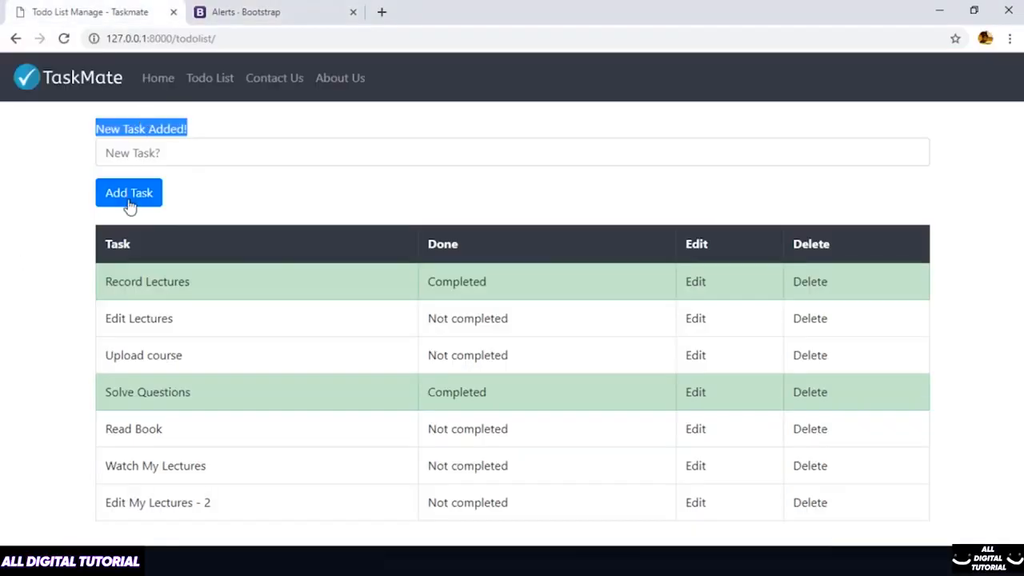
Reload the todo page and submit the task 'Watch Weekly Podcast!' to show the blue alert.
click(210, 77)
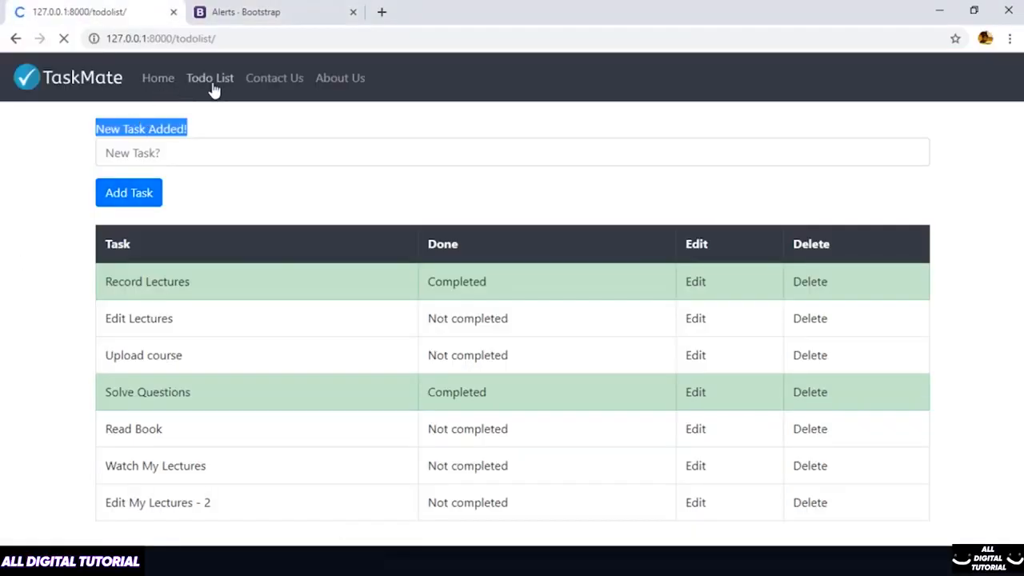
text(Watch Weekly Podcas)
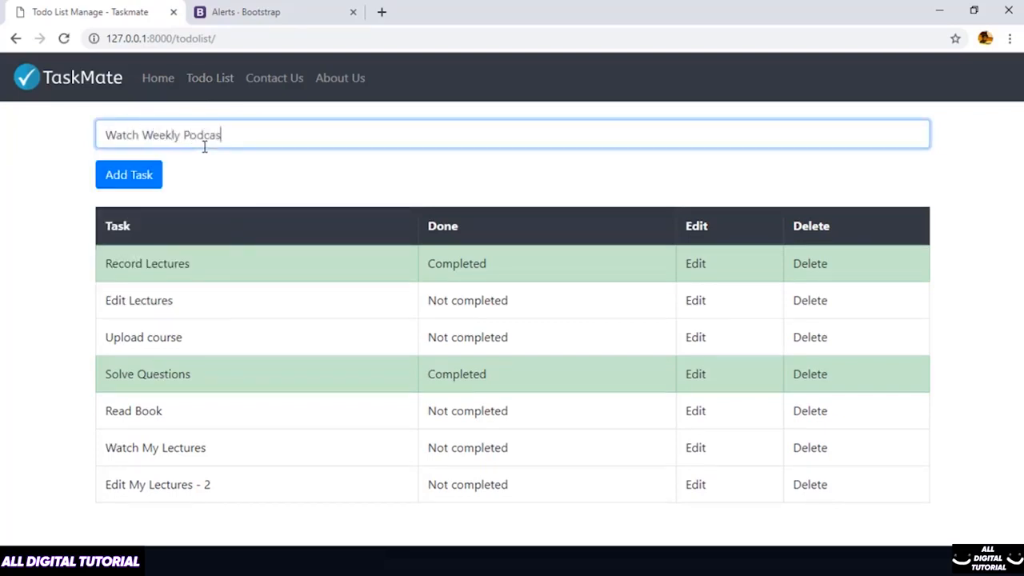
click(128, 175)
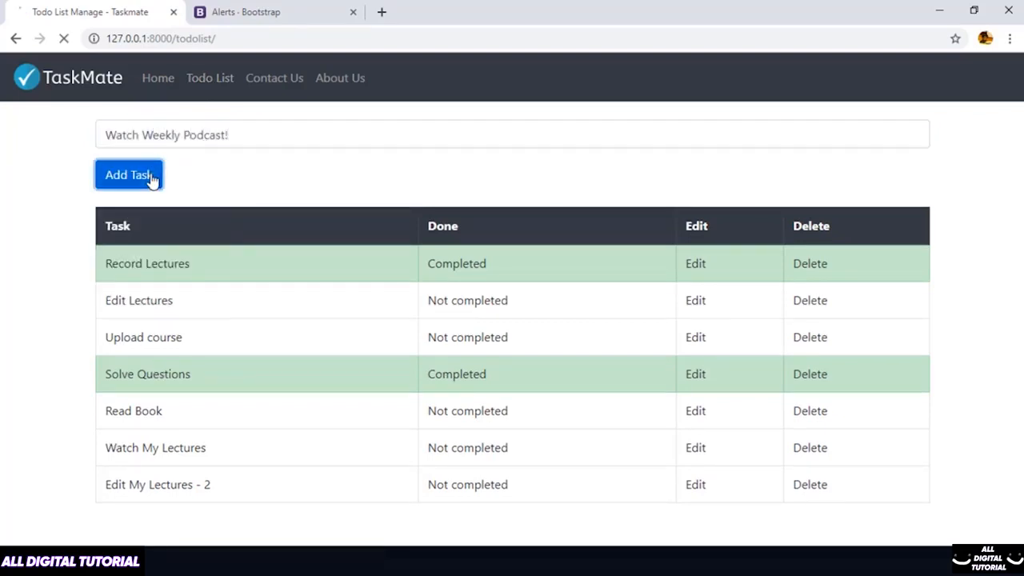
click(128, 174)
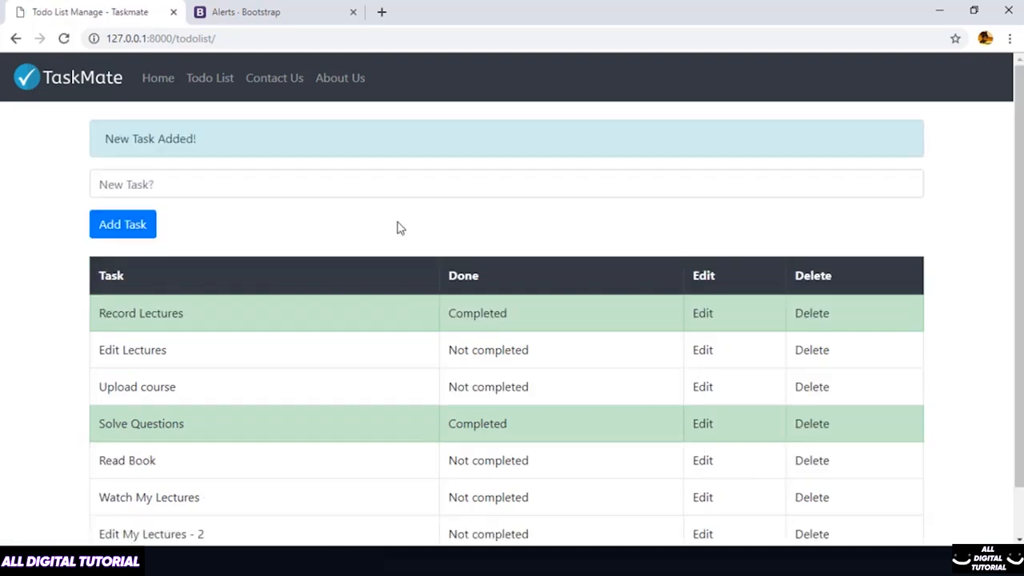
mouse_move(236, 216)
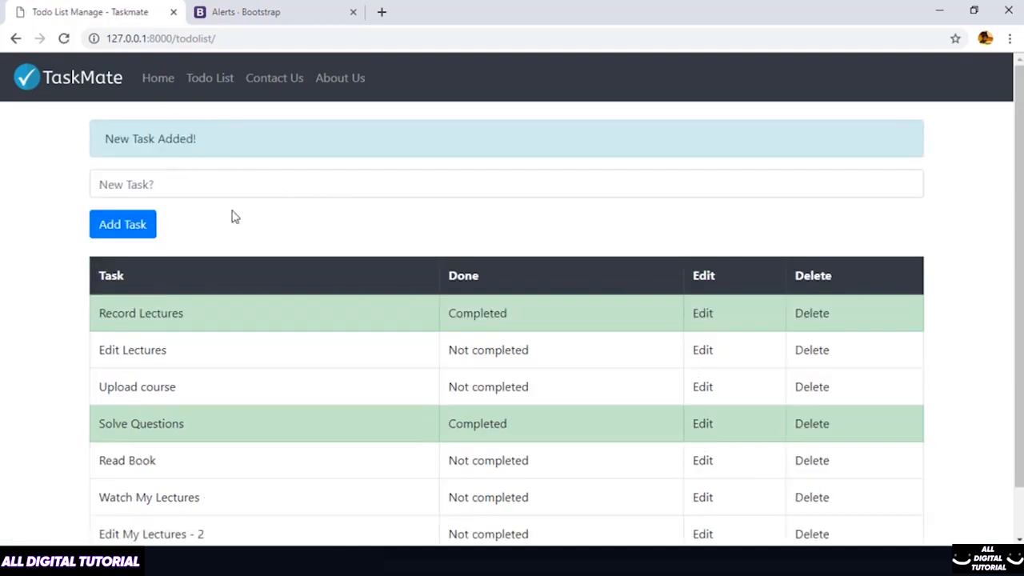
mouse_move(896, 150)
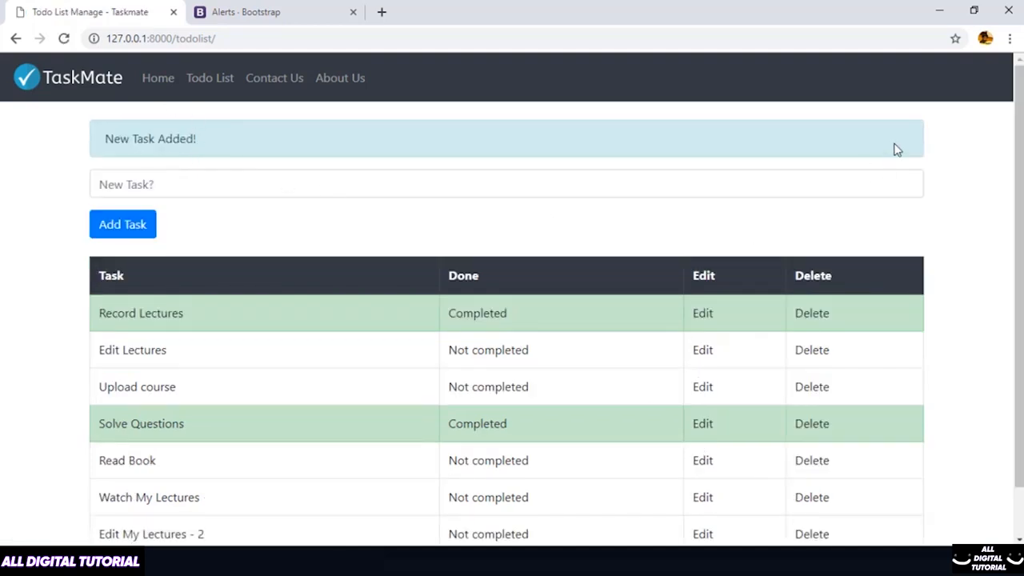
mouse_move(906, 147)
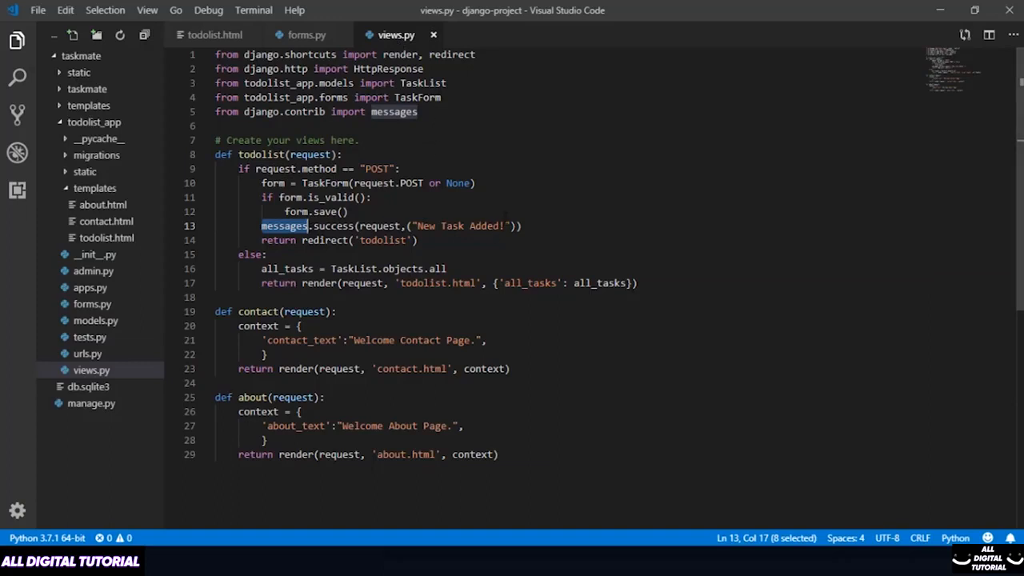
click(520, 226)
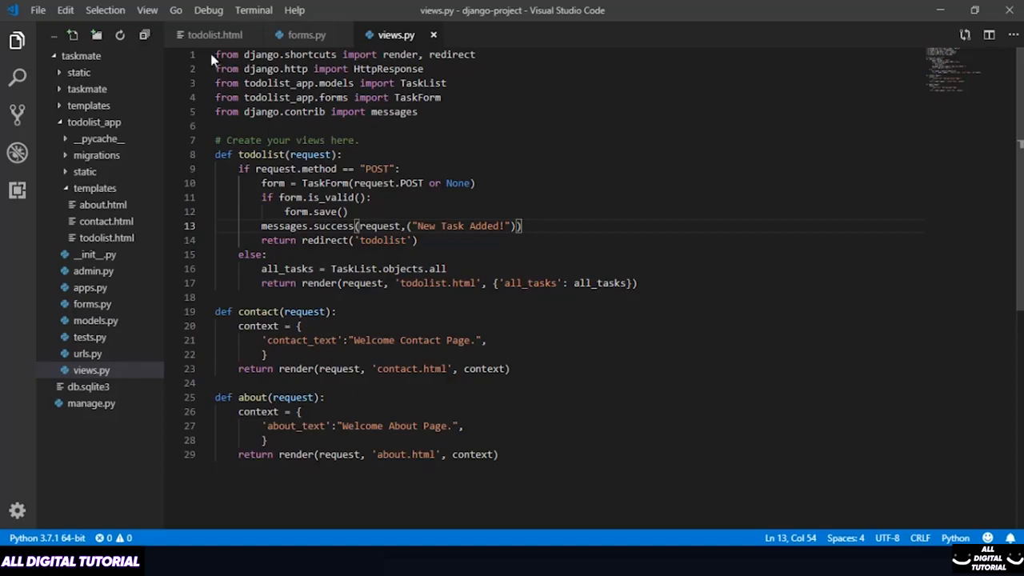
click(212, 35)
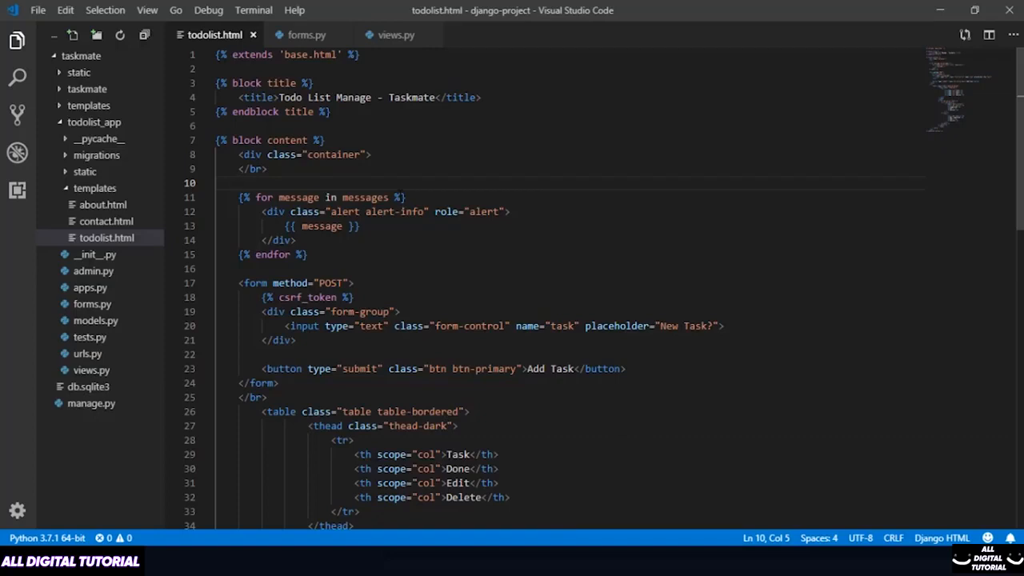
Wrap the for-message loop in {% if messages %} … {% endif %}.
drag(237, 196, 308, 254)
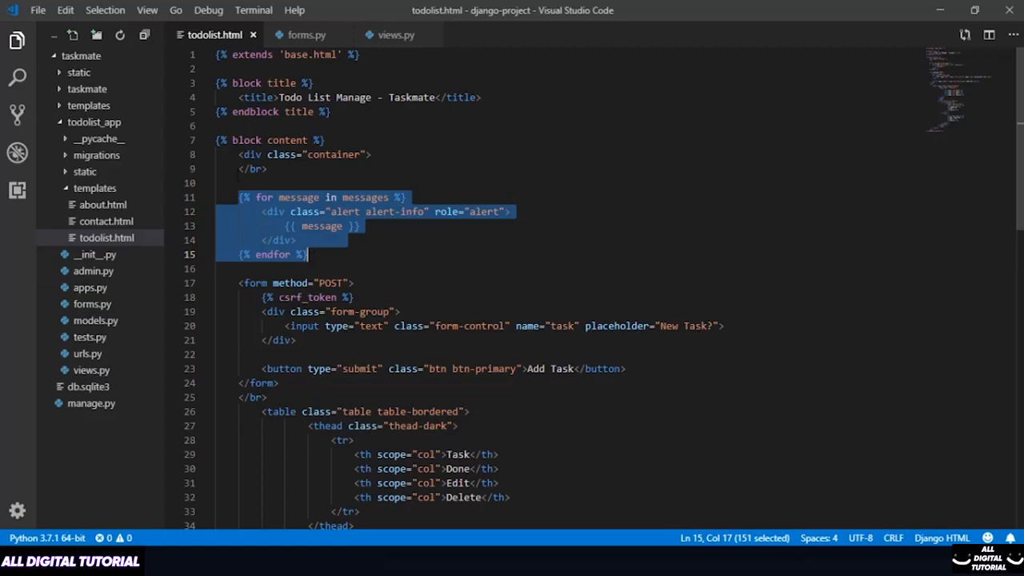
click(363, 197)
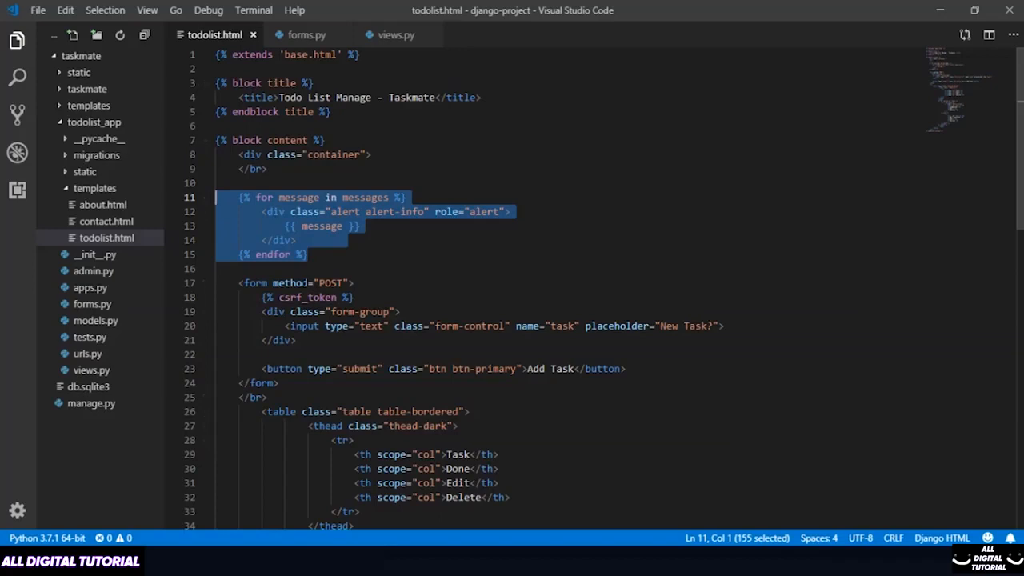
mouse_move(227, 199)
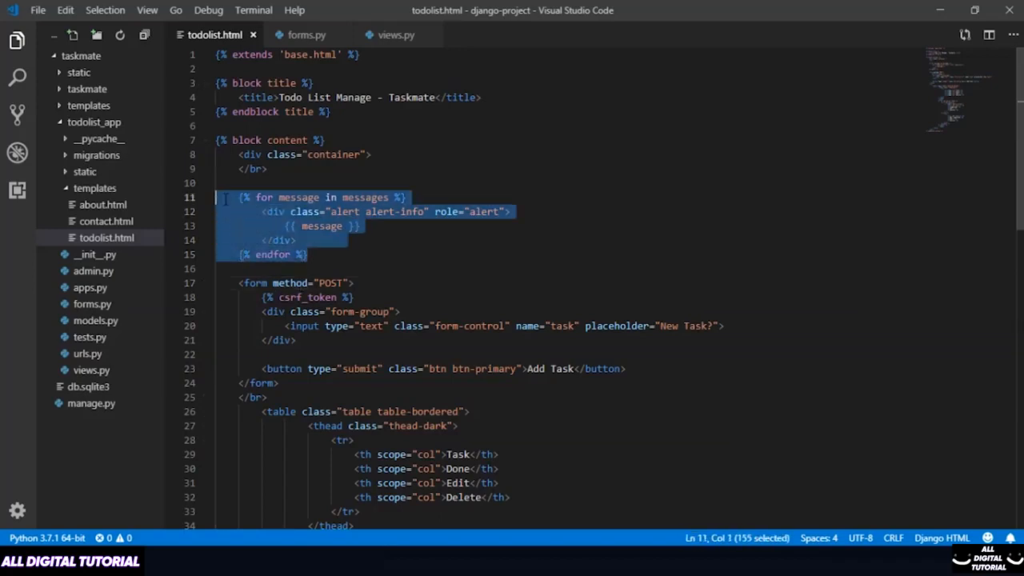
click(365, 196)
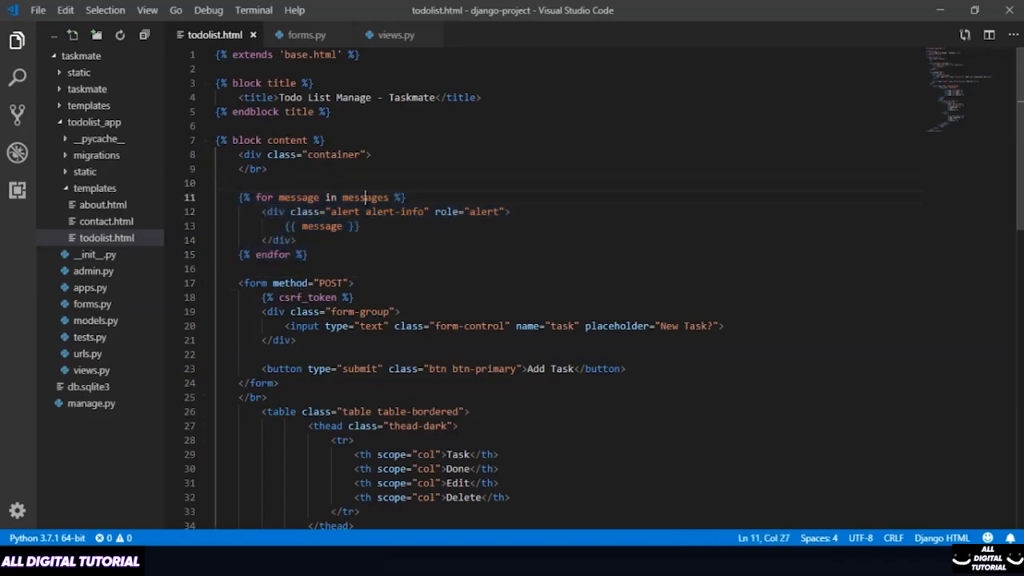
double_click(365, 197)
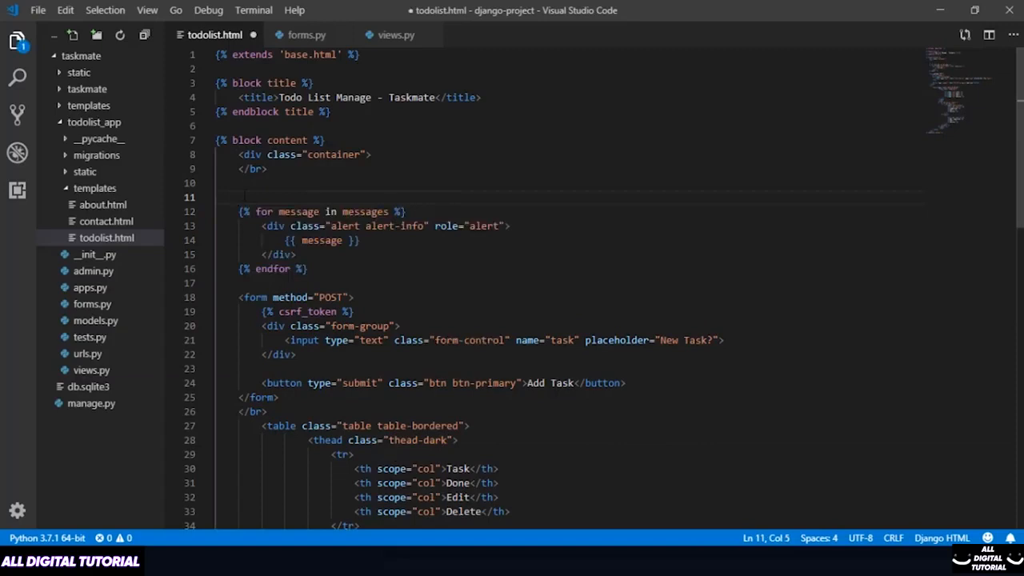
text({% if messages %)
click(570, 282)
text({% endif %})
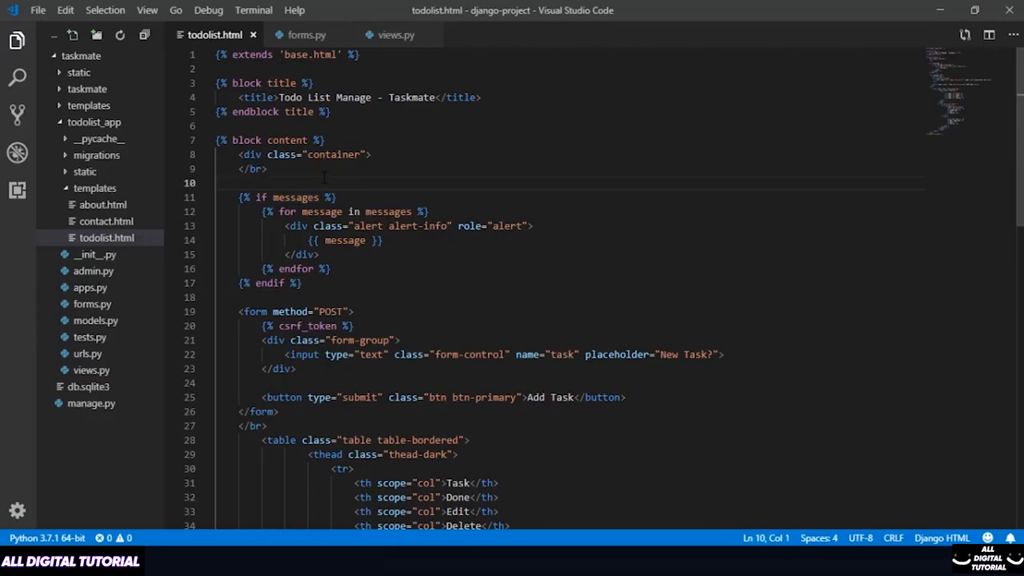
double_click(295, 196)
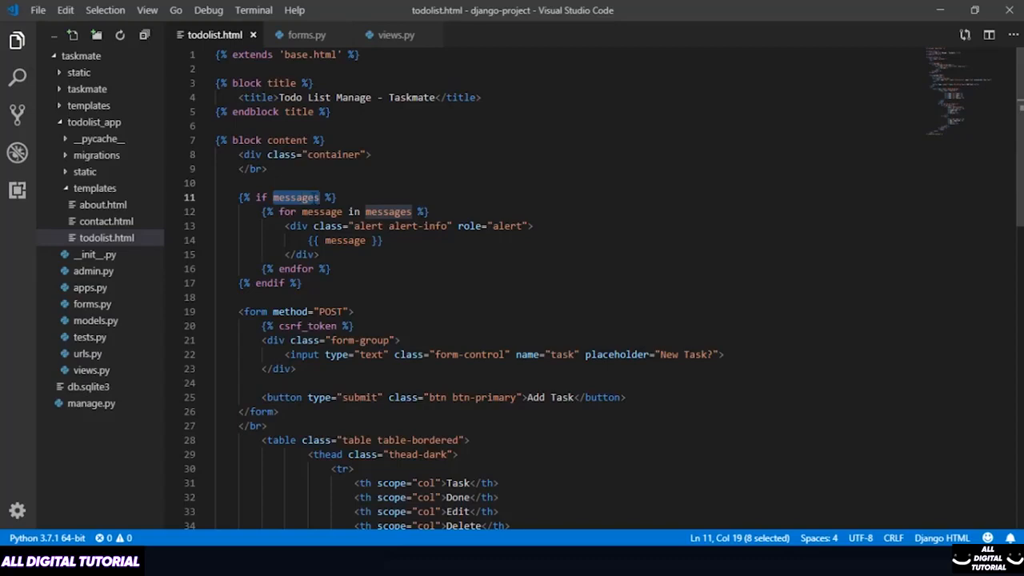
scroll(down, 3)
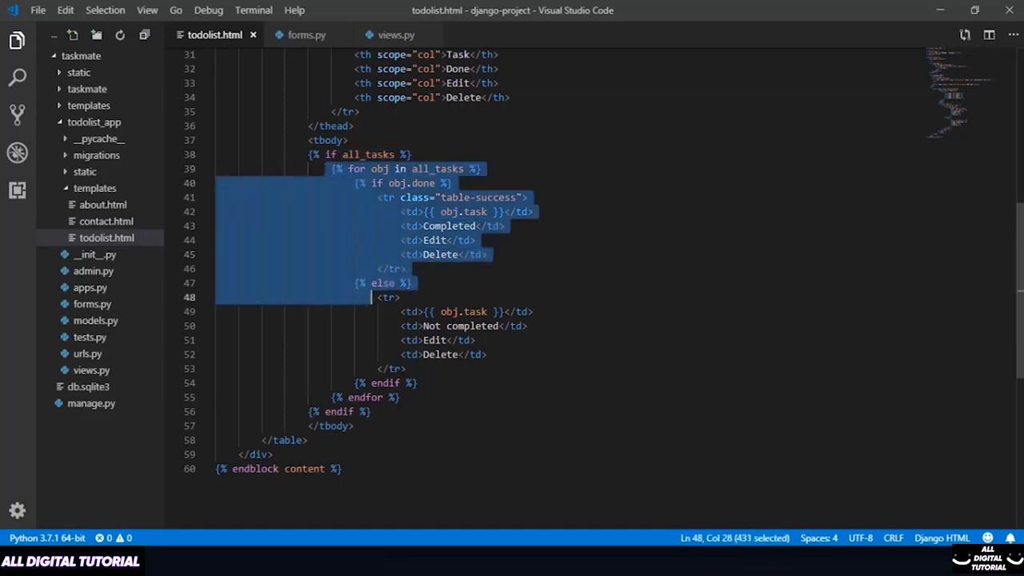
Wrap the {% for obj in all_tasks %} table loop in {% if all_tasks %} … {% endif %}.
drag(370, 296, 398, 397)
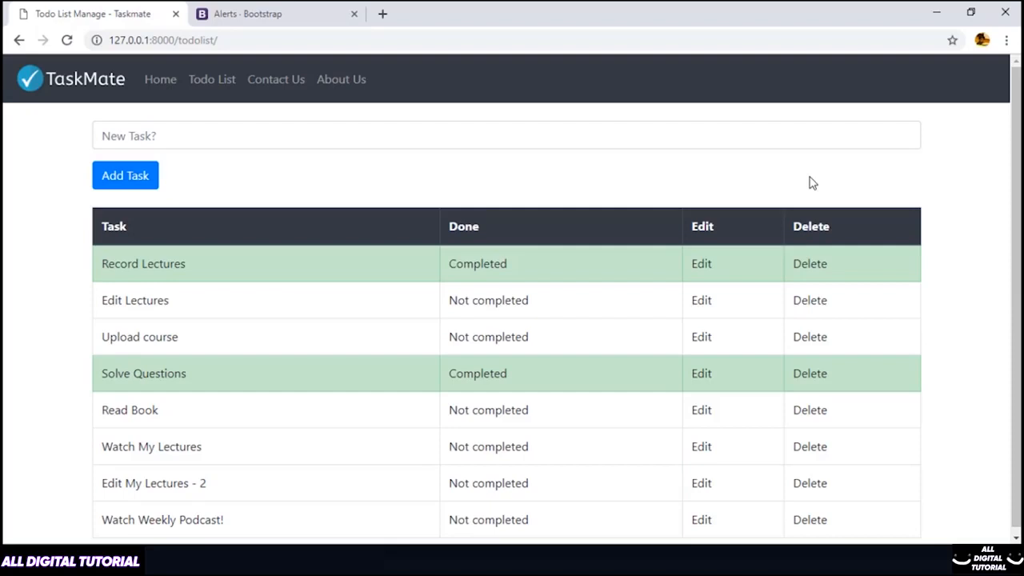
Dismiss the live demo warning alert in the Dismissing section and select its close-button markup.
click(264, 13)
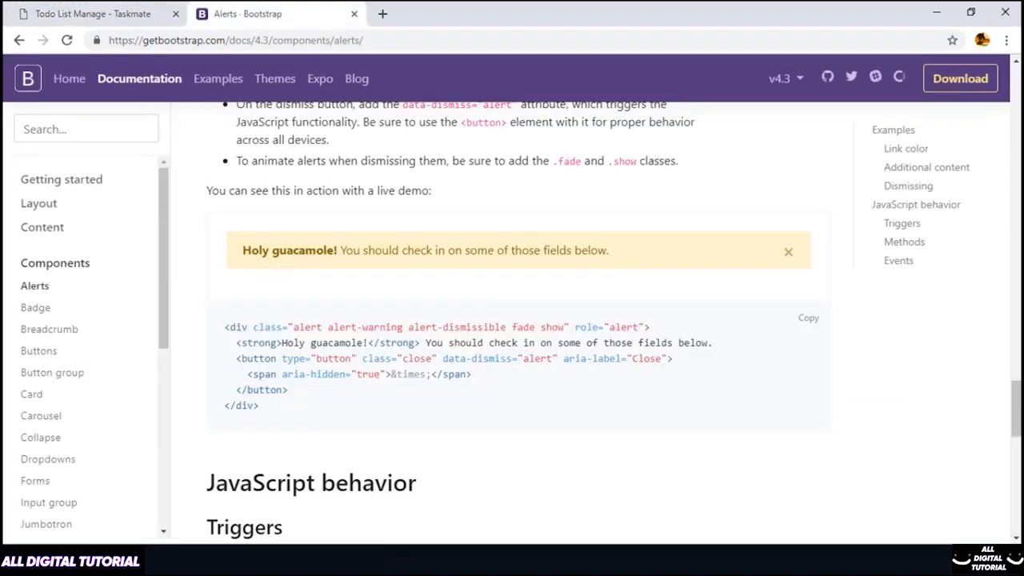
mouse_move(925, 389)
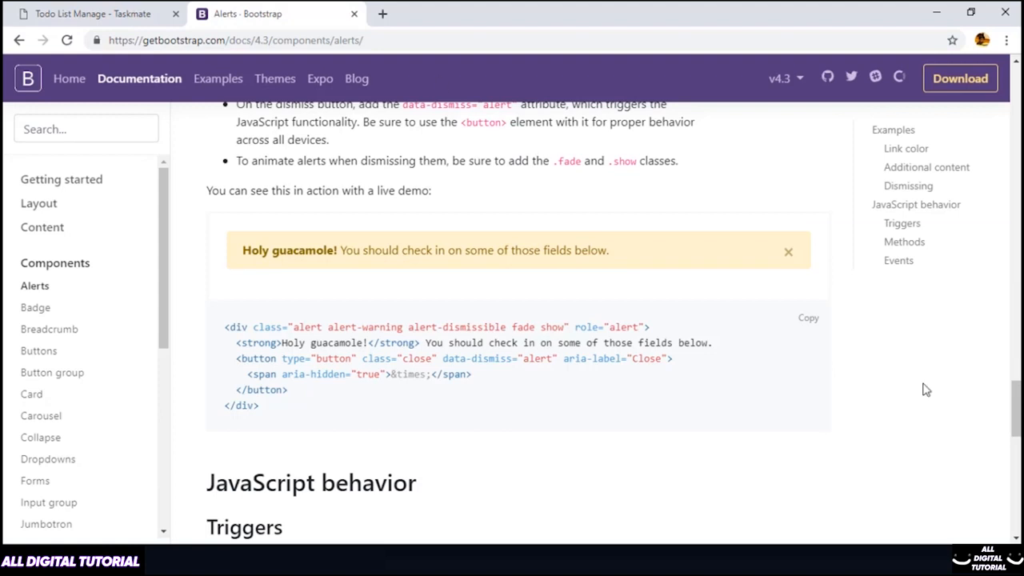
mouse_move(922, 391)
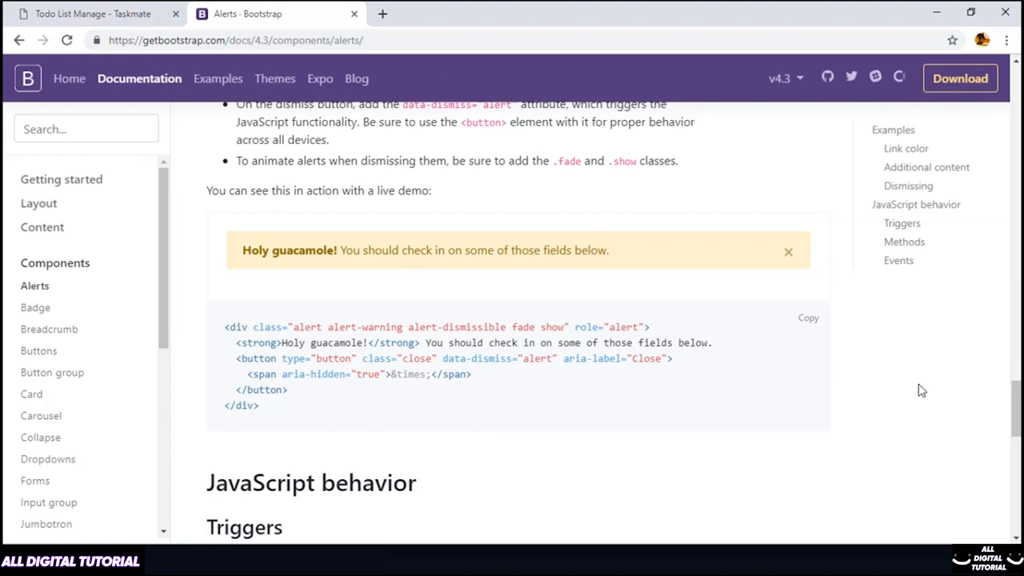
mouse_move(811, 394)
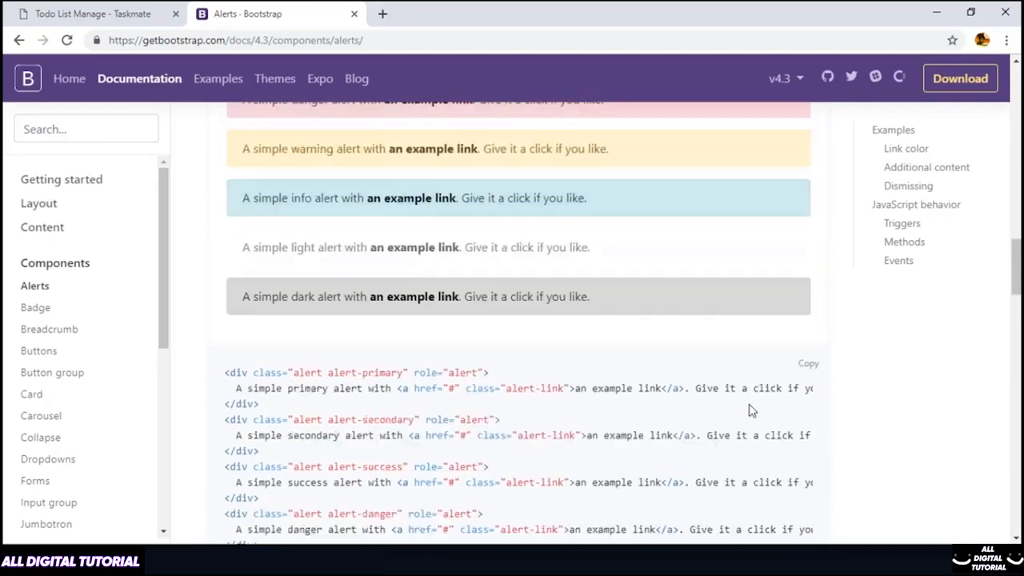
scroll(up, 3)
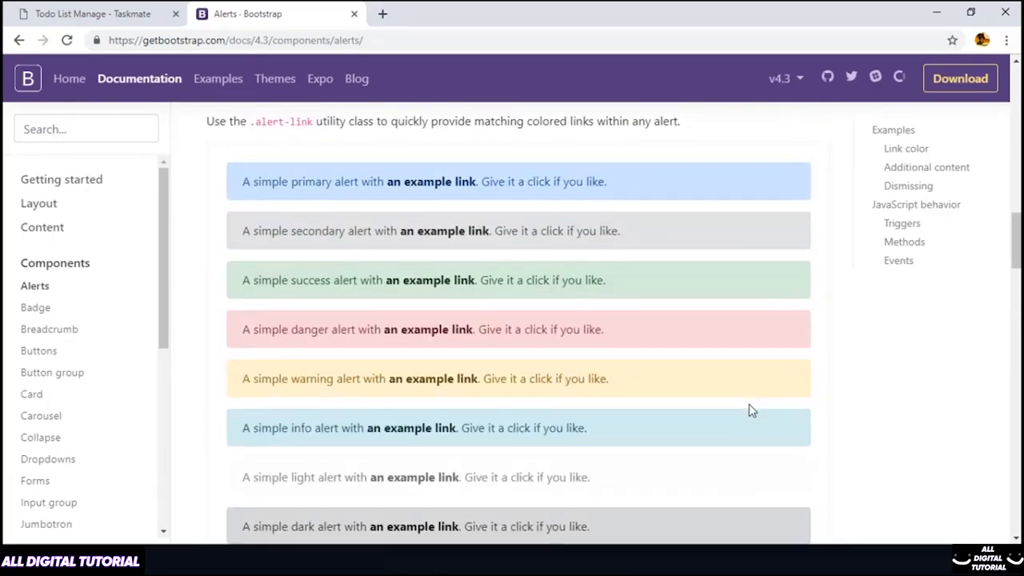
scroll(down, 3)
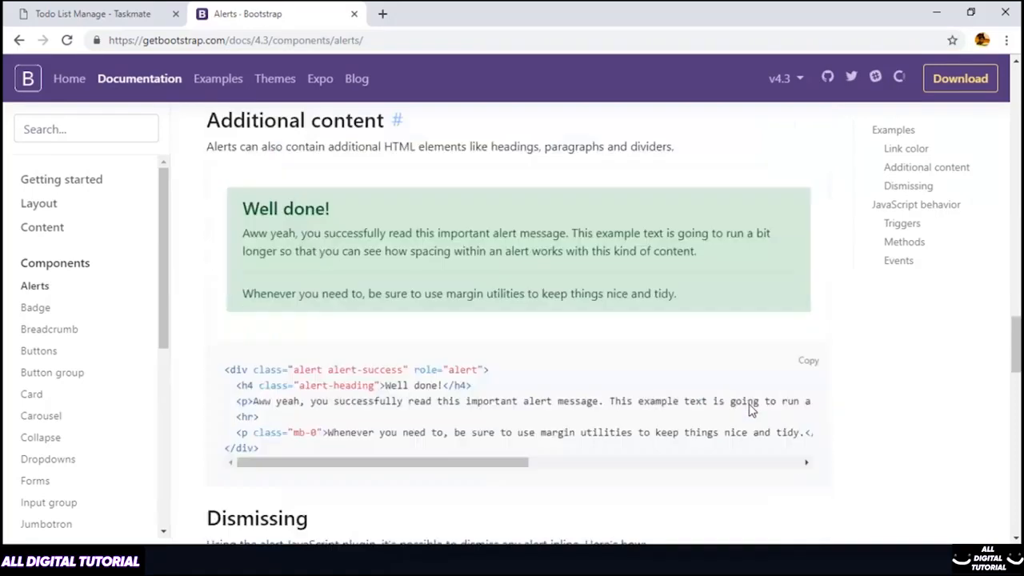
scroll(down, 3)
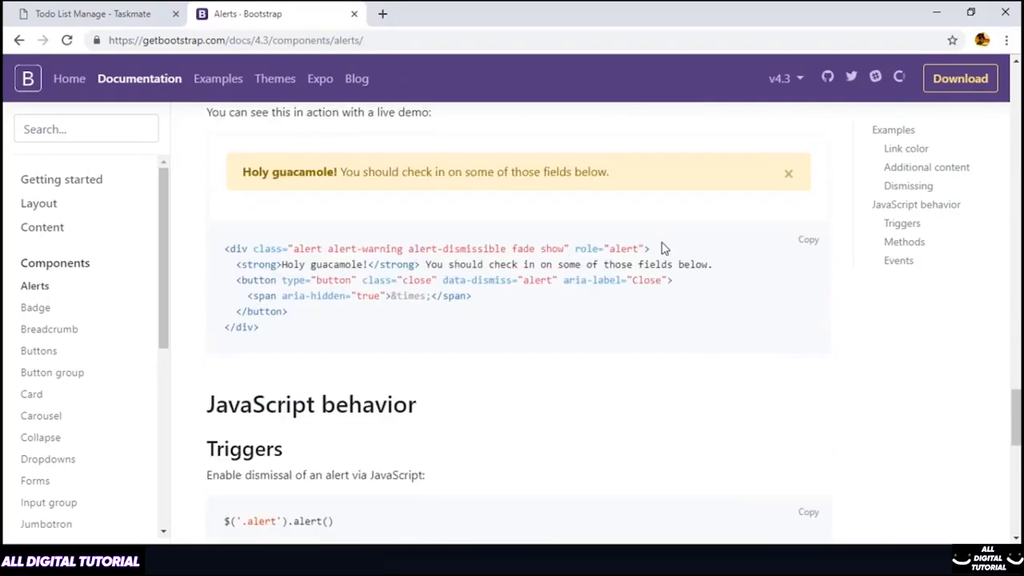
mouse_move(774, 174)
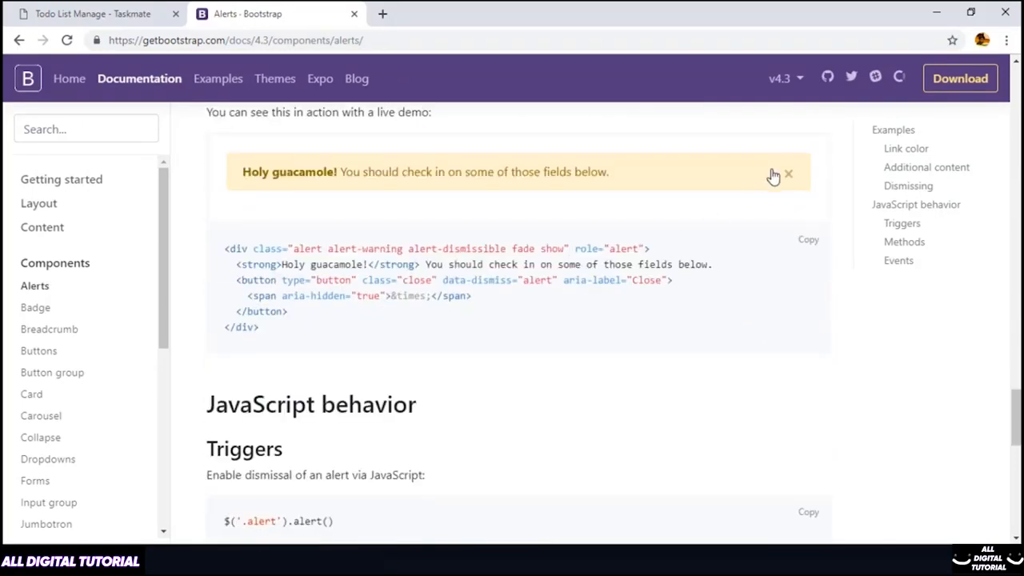
click(788, 173)
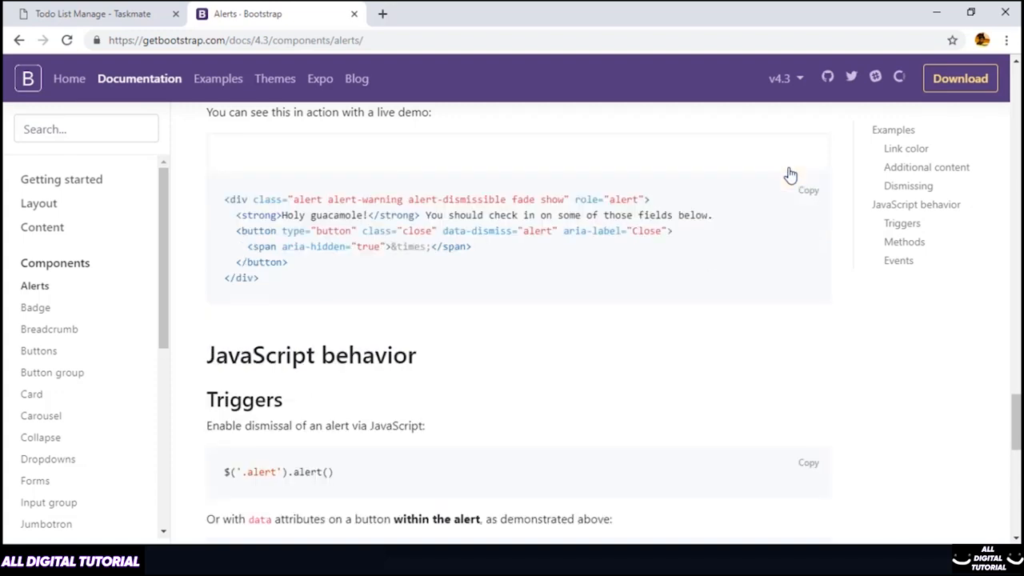
mouse_move(717, 221)
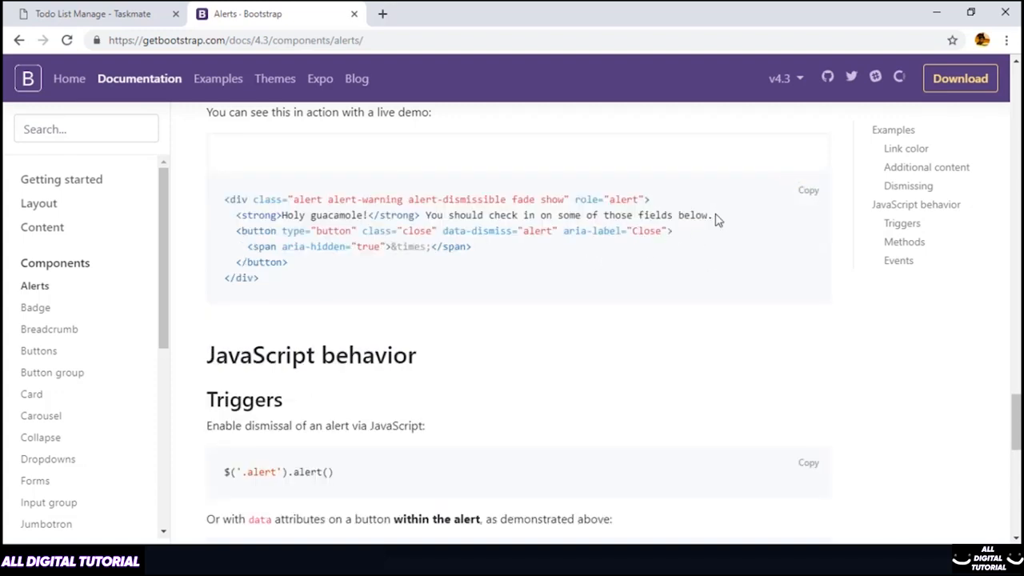
drag(717, 231, 226, 263)
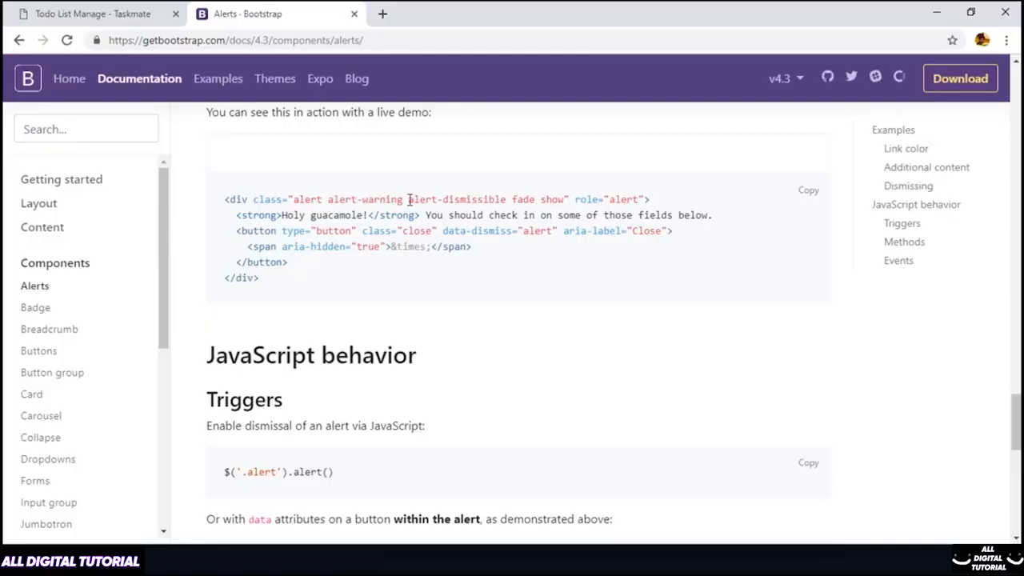
Make the message div 'alert-info alert-dismissible fade show' with a close button and × span.
drag(408, 198, 563, 198)
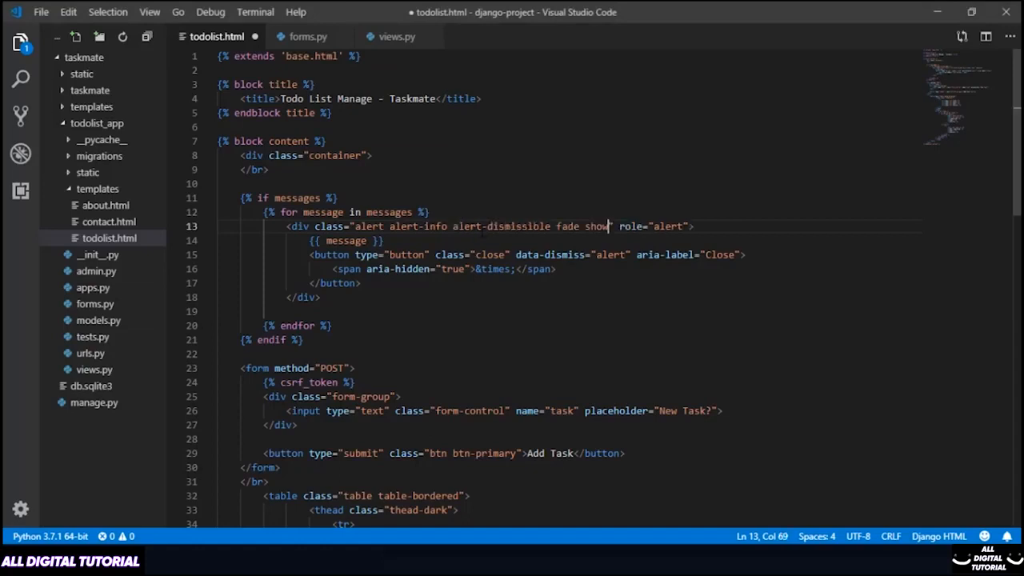
click(360, 282)
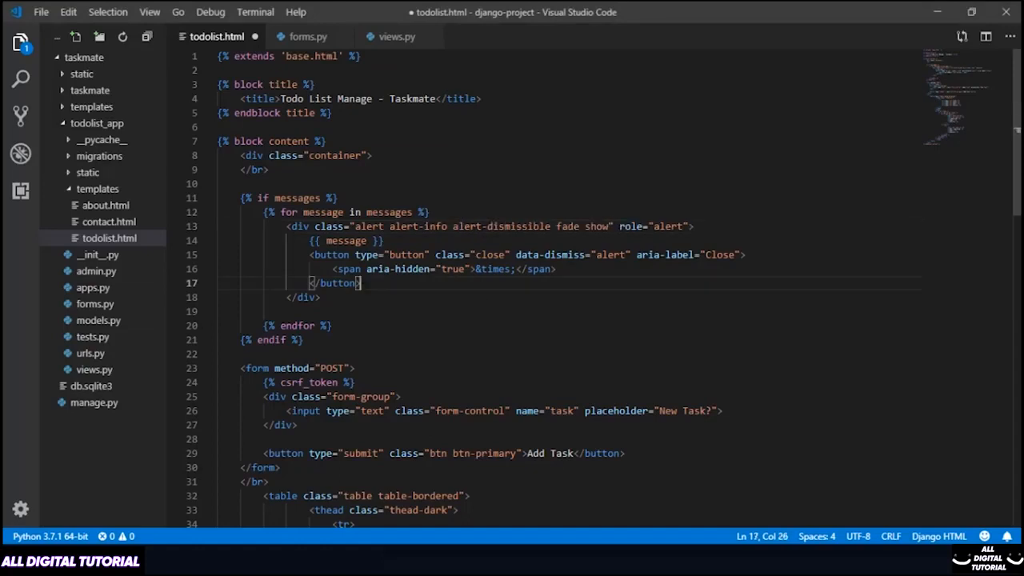
drag(362, 281, 232, 255)
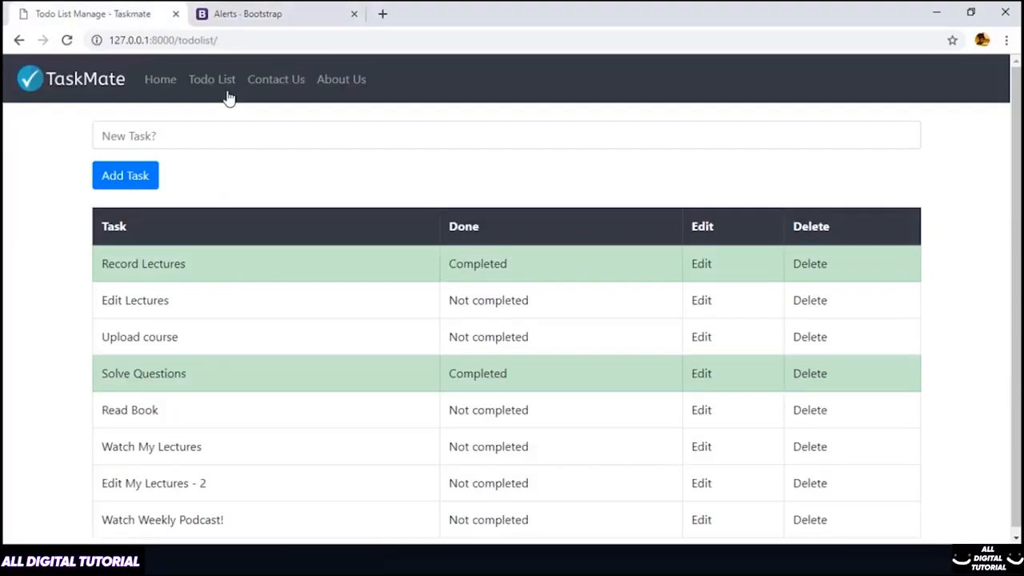
Add the task 'Complete New Course Layout!' via the New Task field and Add Task button.
click(211, 80)
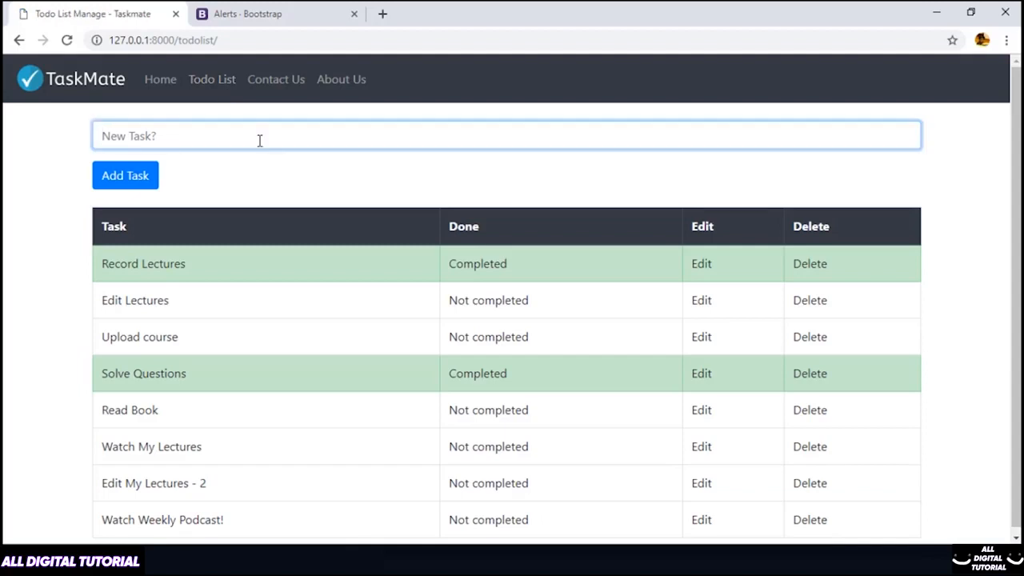
text(Complete New)
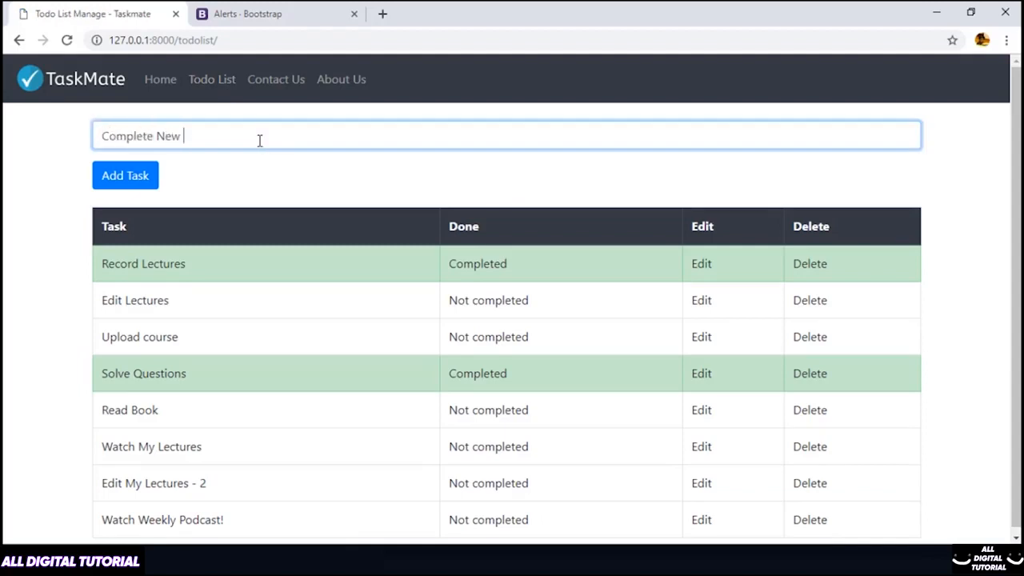
text(Course Layout!)
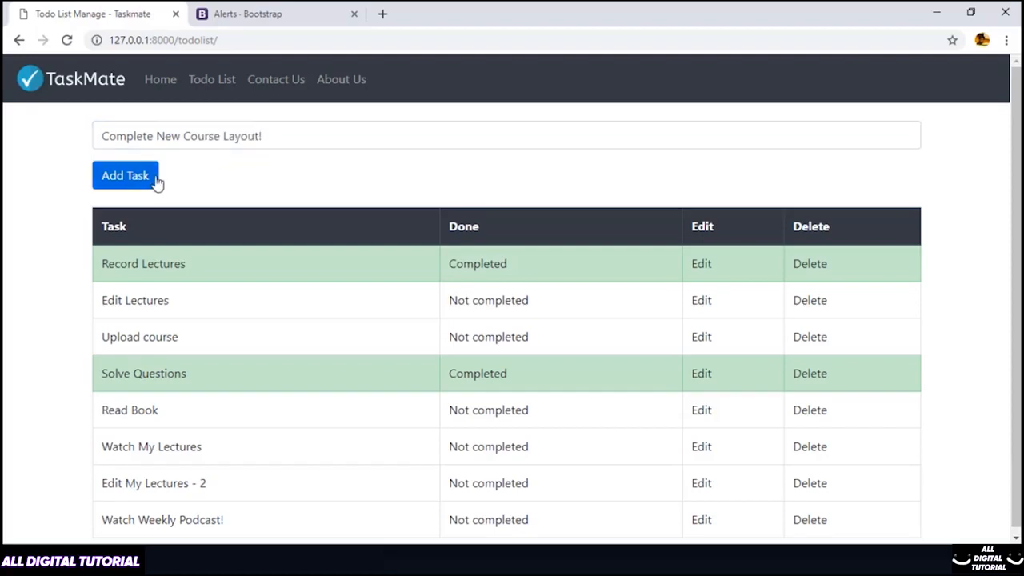
click(124, 174)
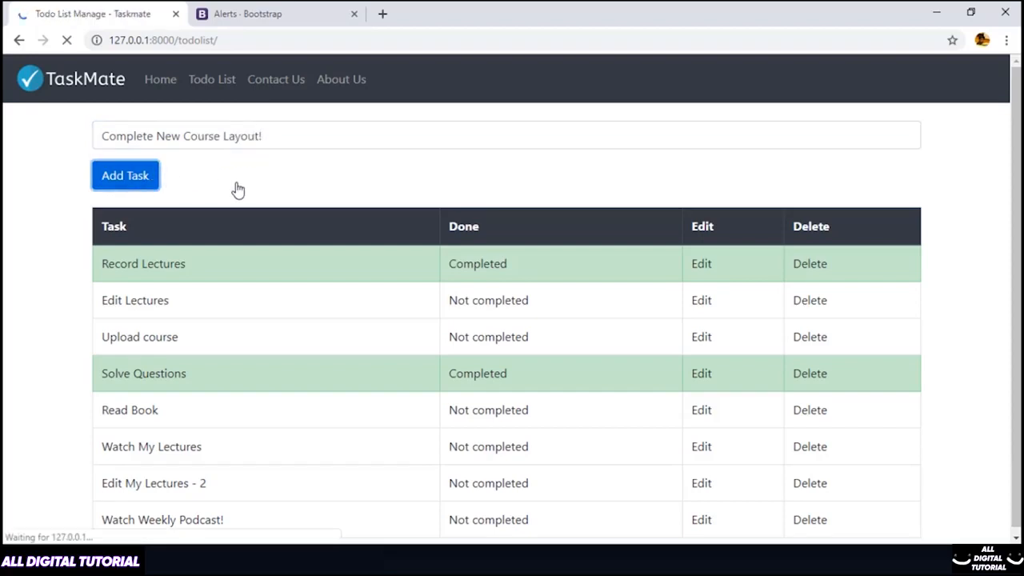
click(125, 175)
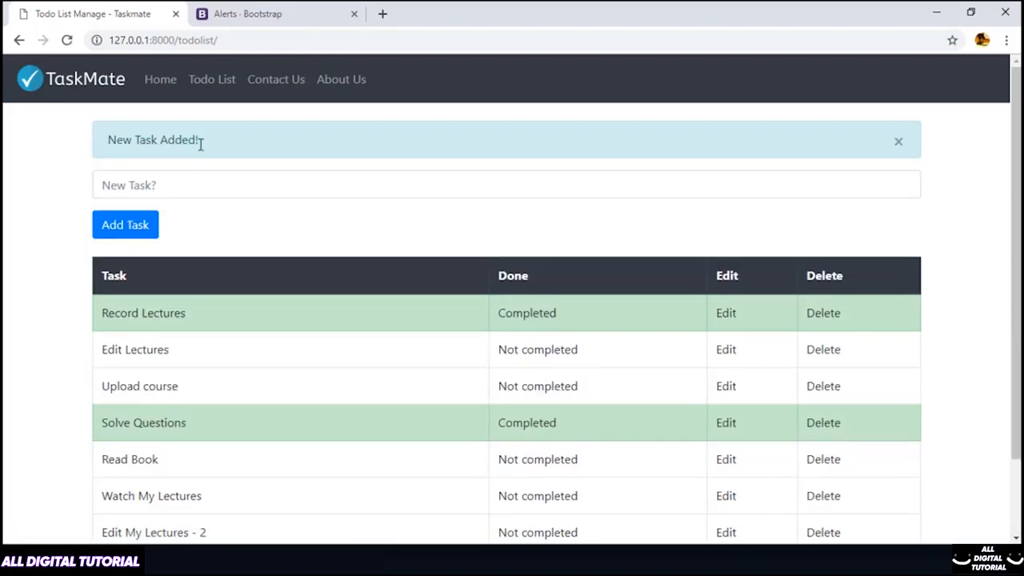
mouse_move(899, 141)
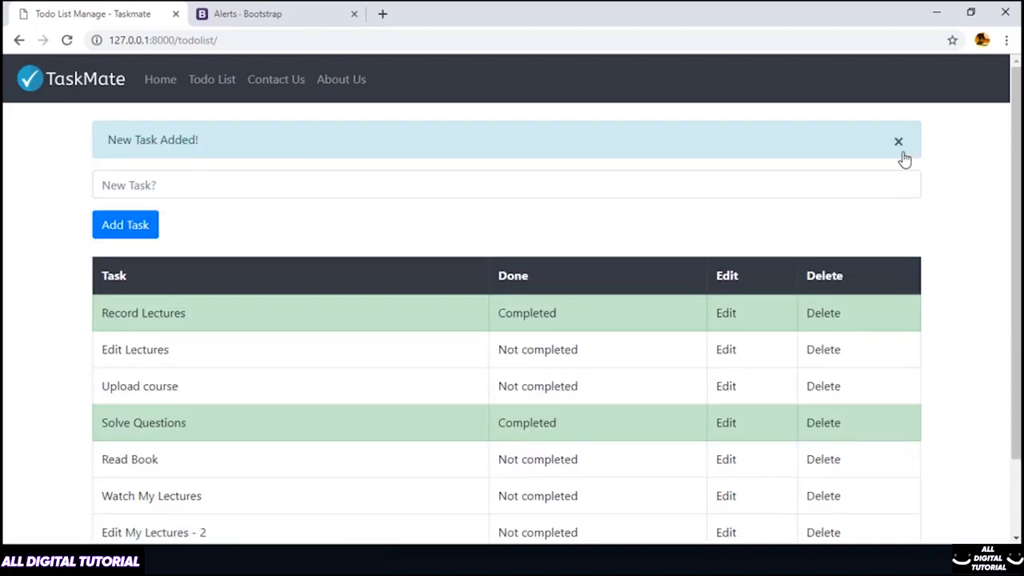
Dismiss the resulting 'New Task Added!' alert with its × close button.
click(898, 141)
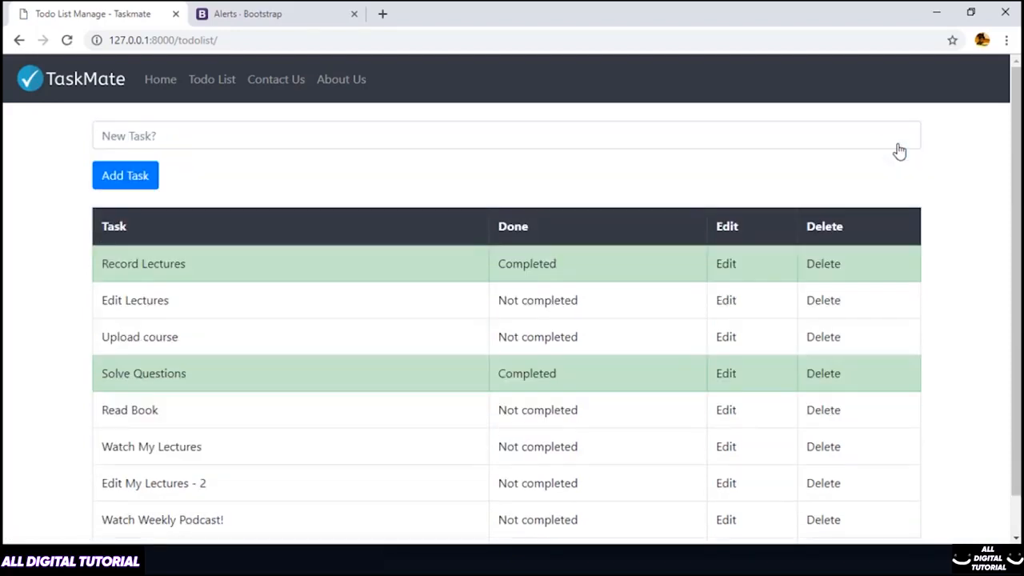
mouse_move(970, 189)
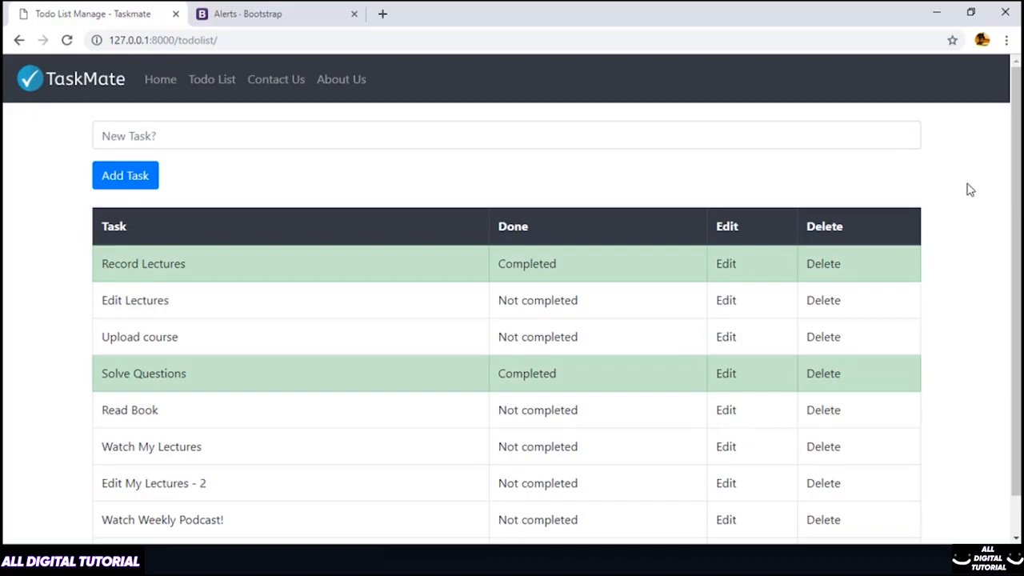
mouse_move(986, 263)
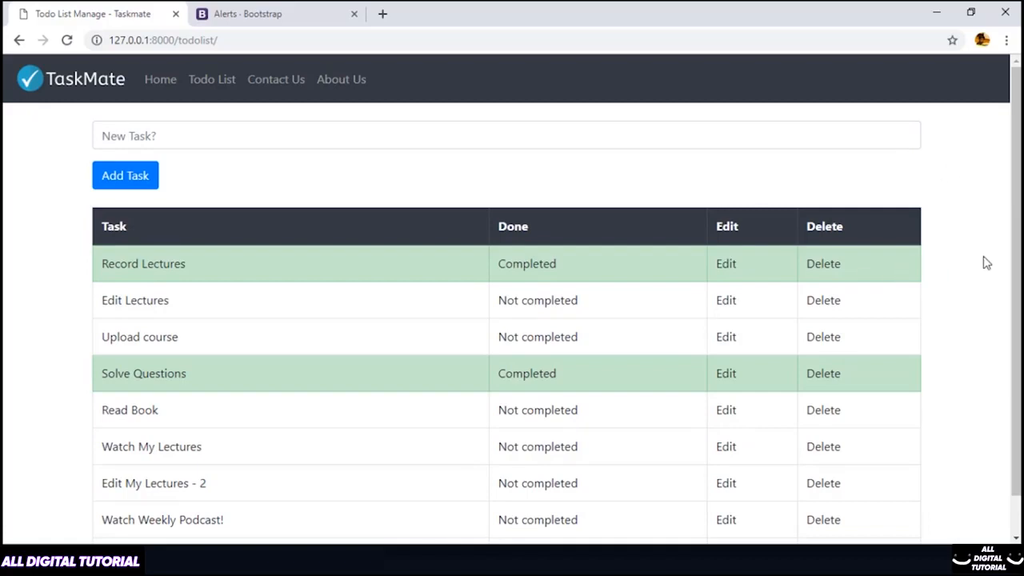
scroll(down, 3)
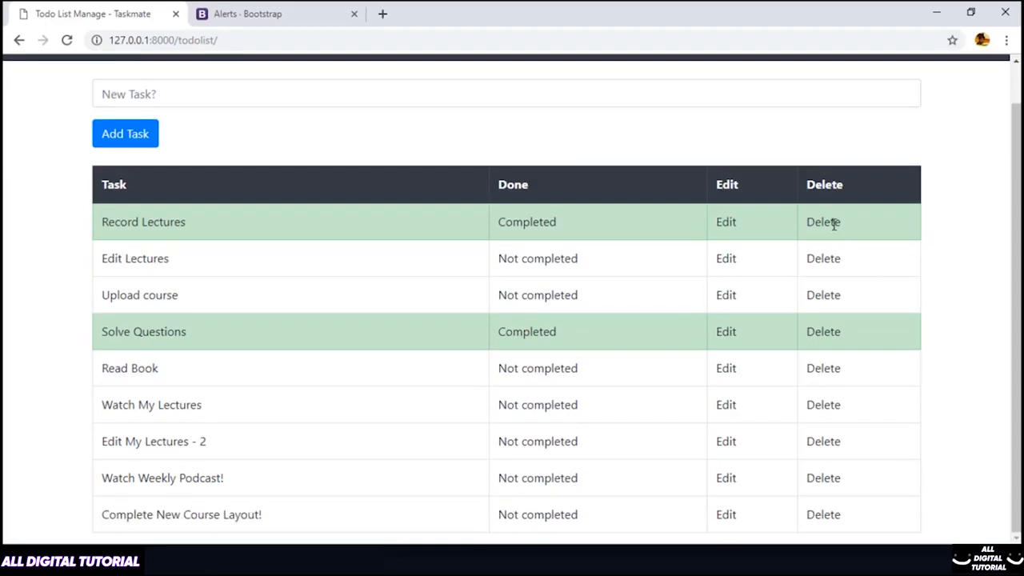
mouse_move(477, 280)
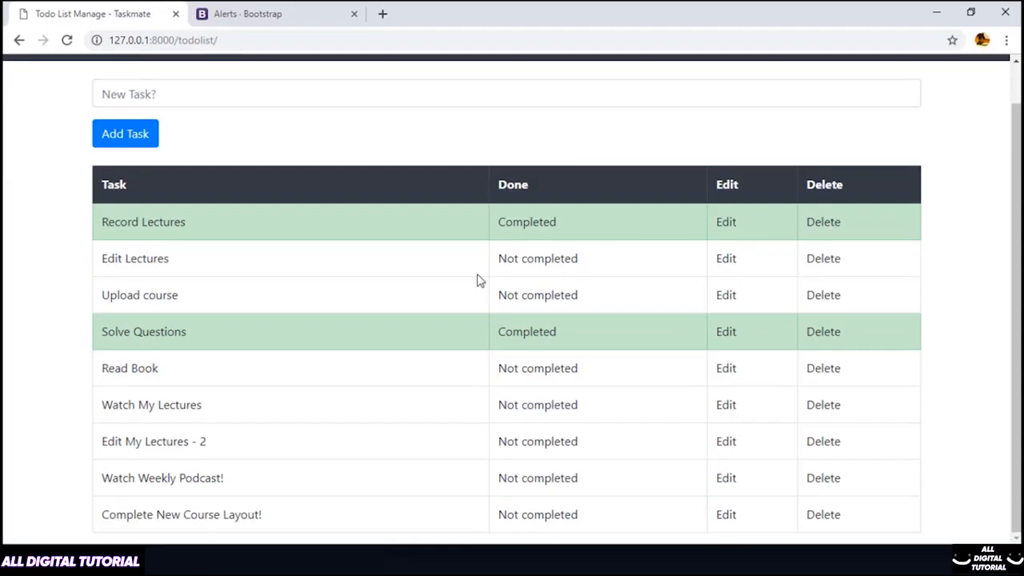
mouse_move(236, 433)
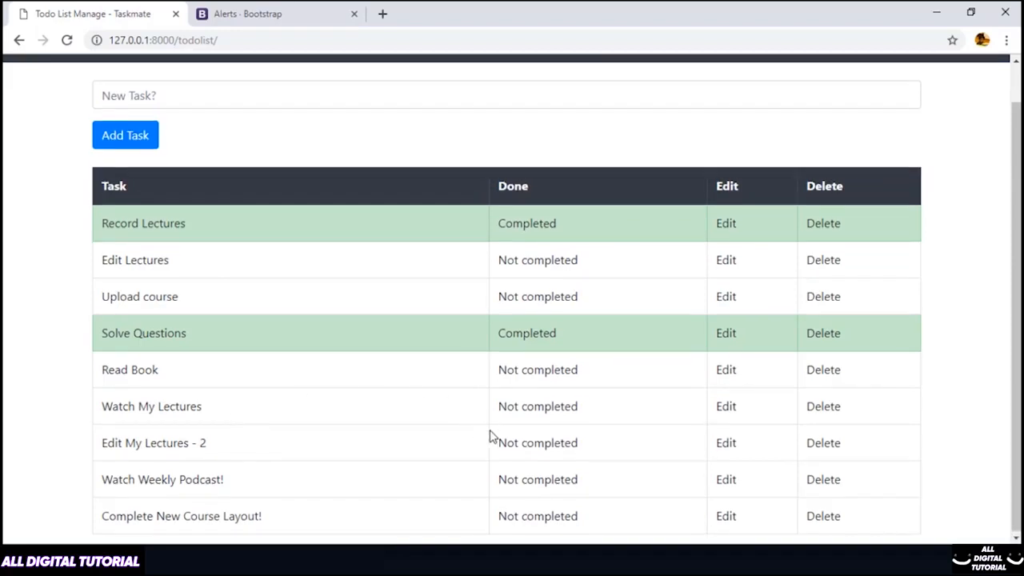
mouse_move(448, 432)
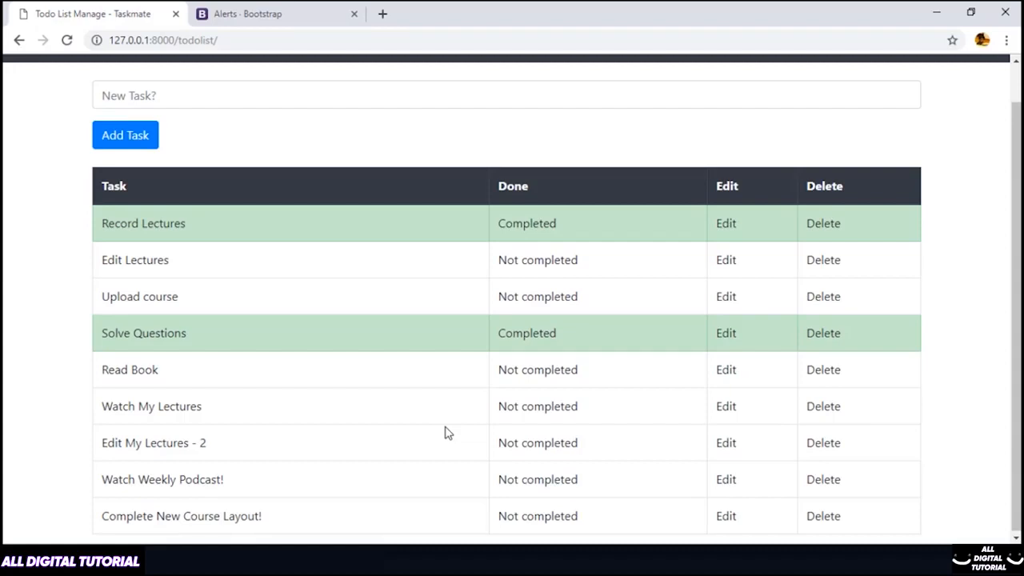
mouse_move(856, 435)
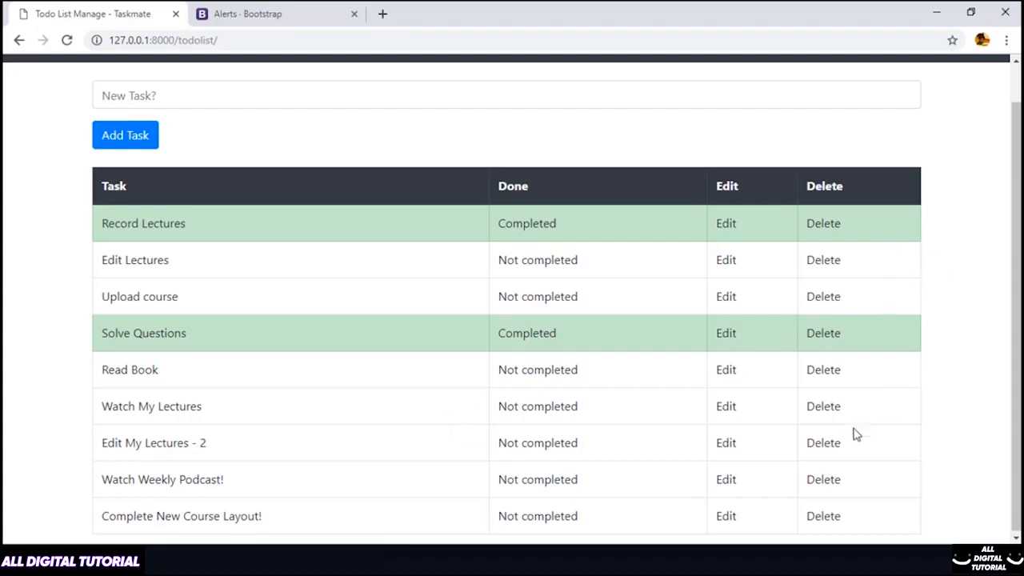
mouse_move(762, 253)
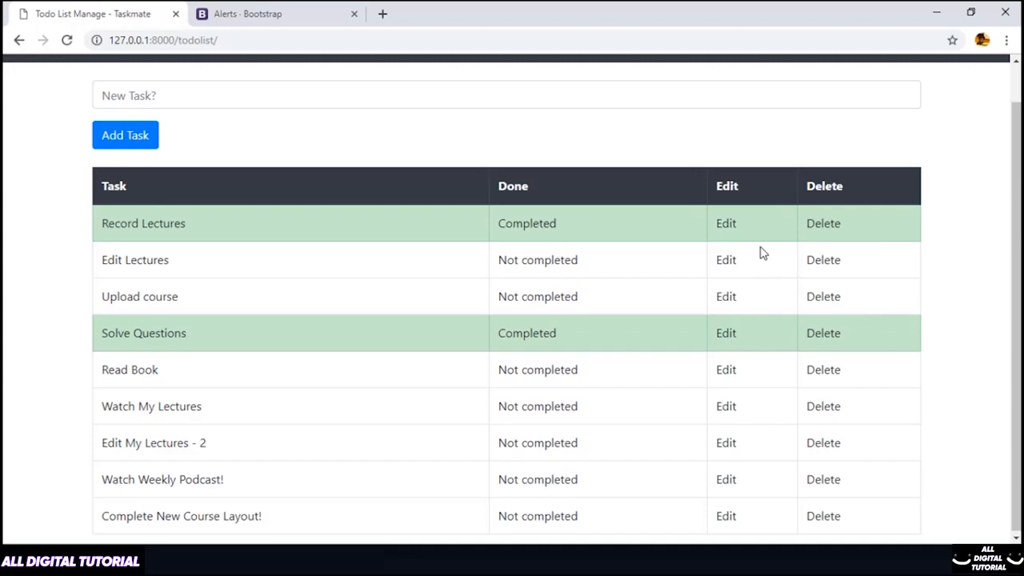
mouse_move(731, 270)
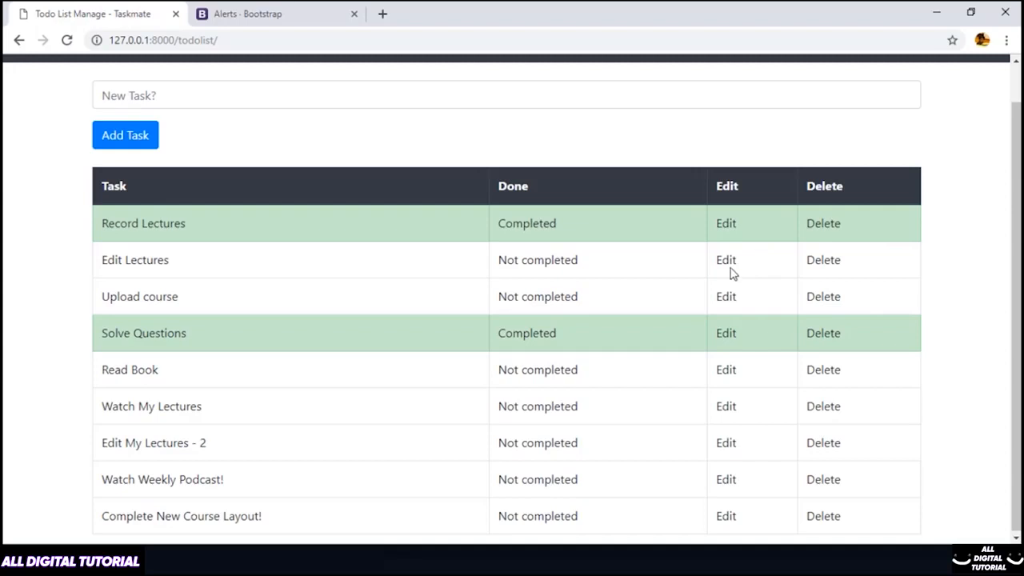